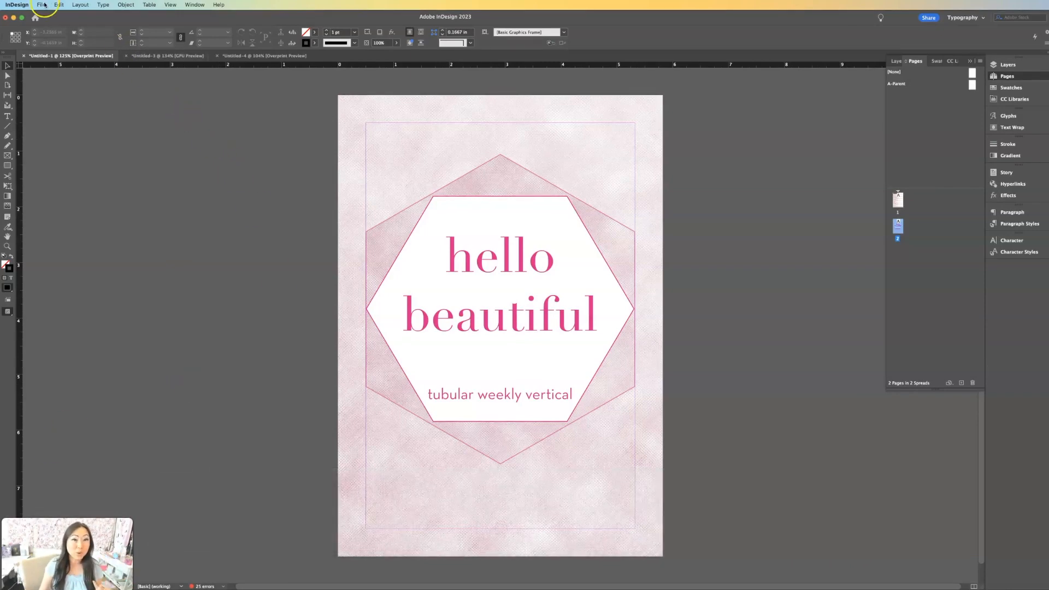
- Turn on crop marks in the Print dialog, then close it without printing
left_click(41, 5)
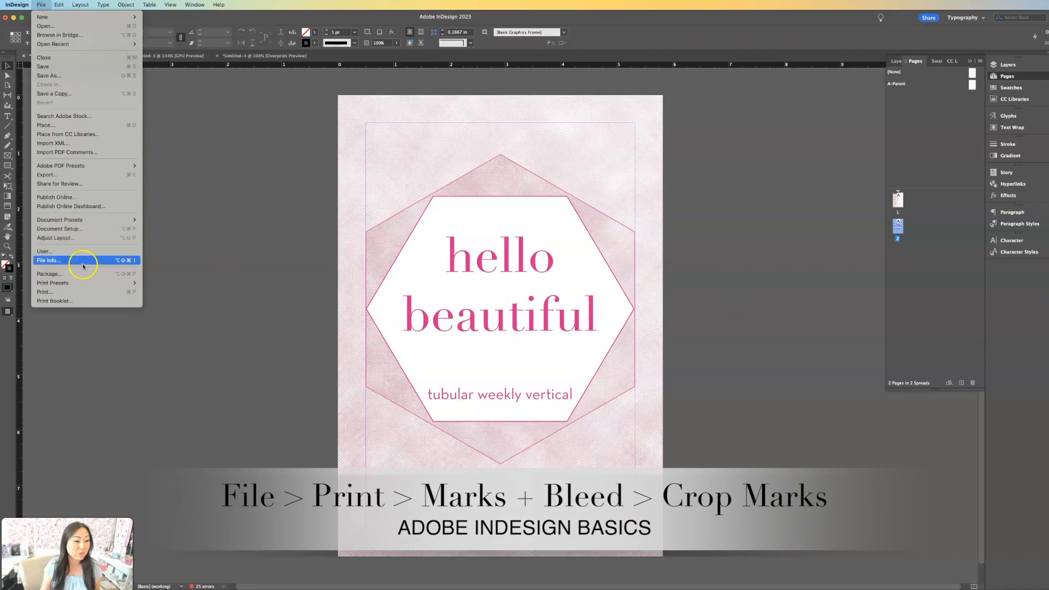
left_click(45, 291)
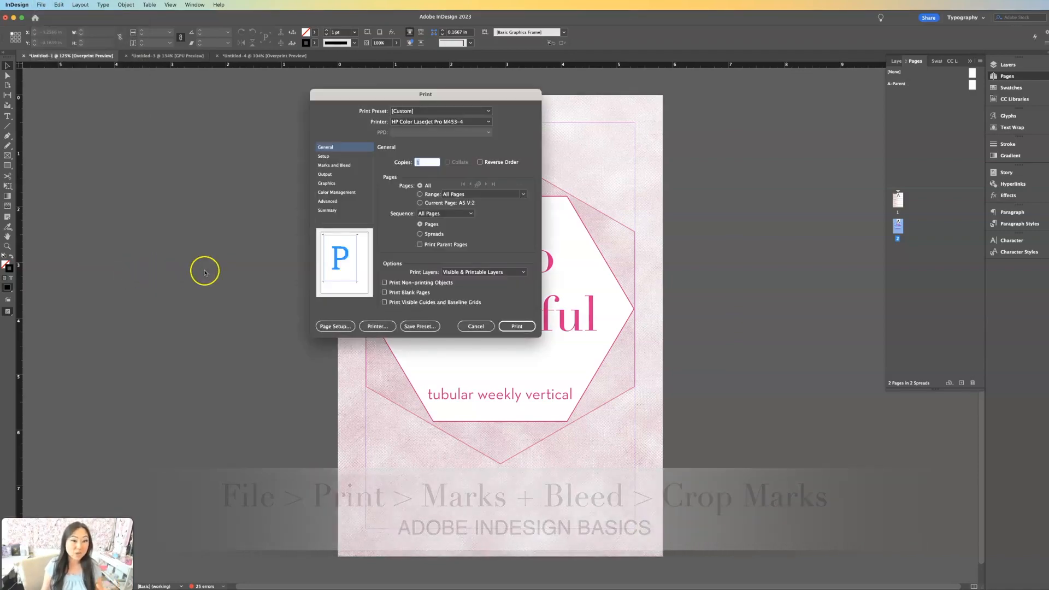
left_click(334, 165)
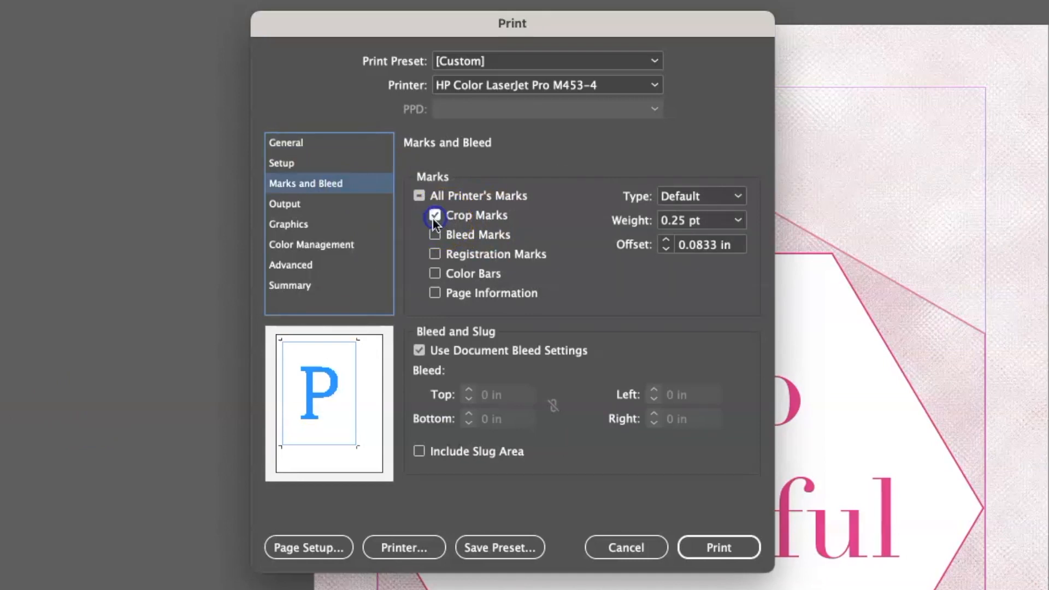
left_click(435, 215)
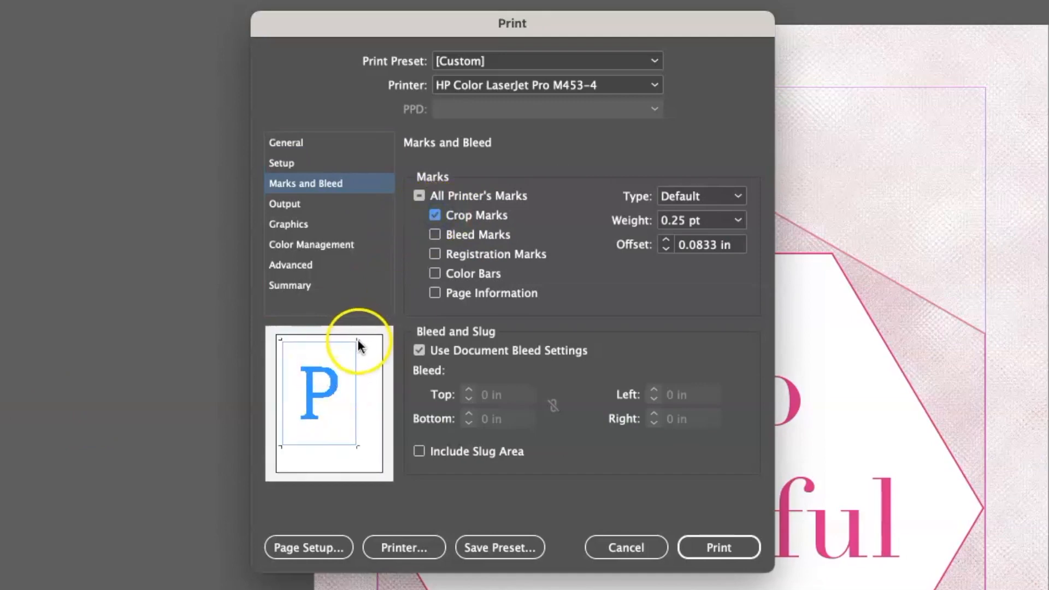
mouse_move(609, 547)
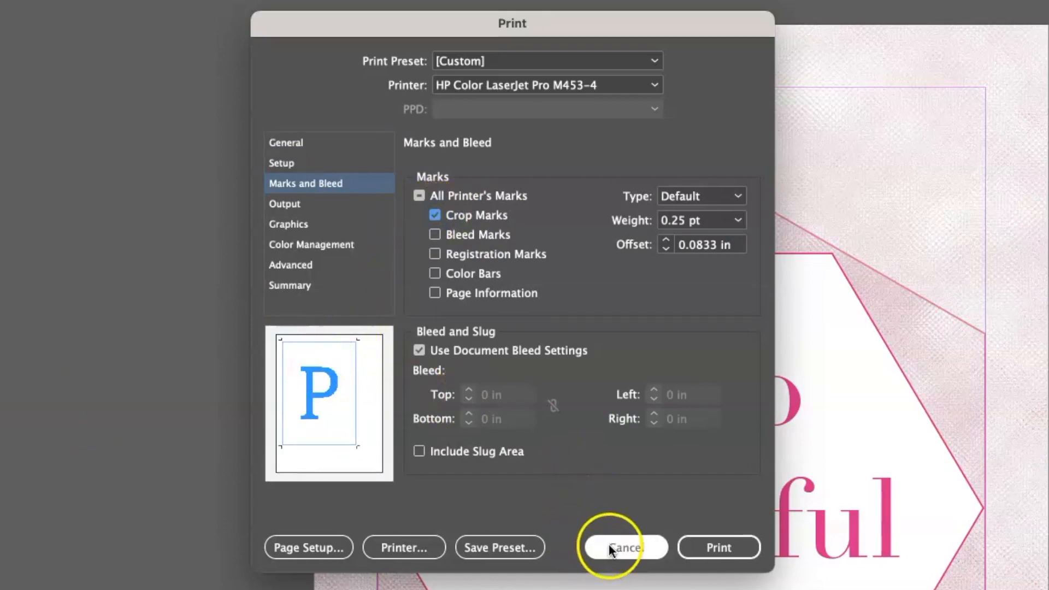
left_click(624, 547)
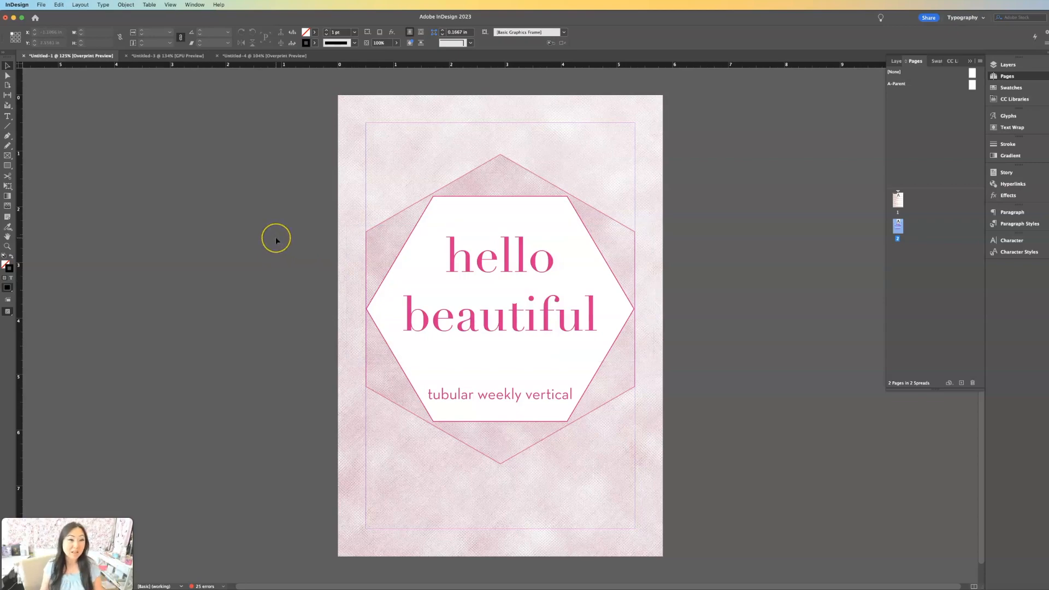
mouse_move(275, 241)
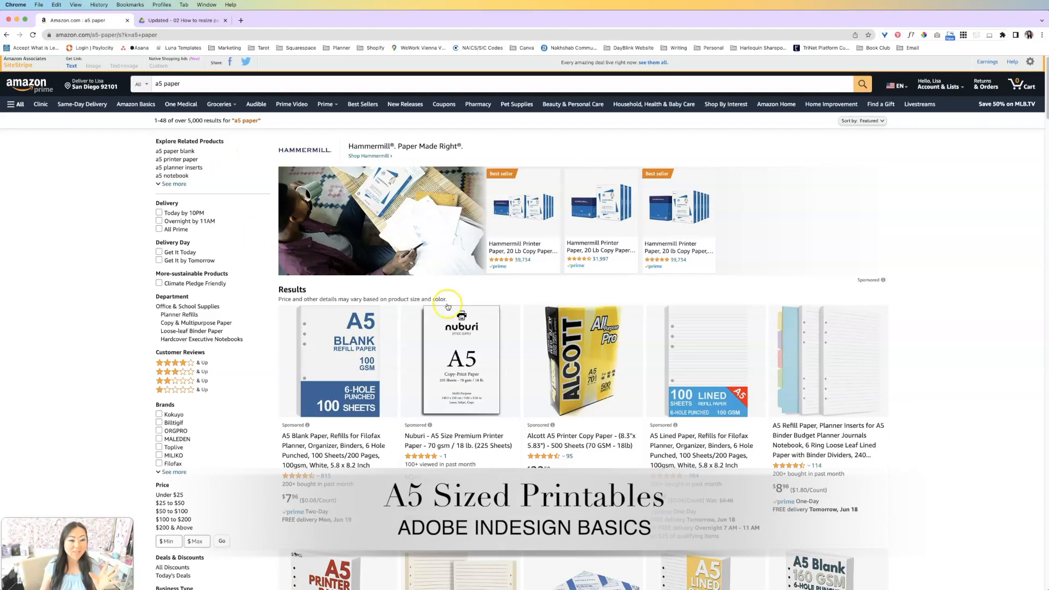
mouse_move(383, 353)
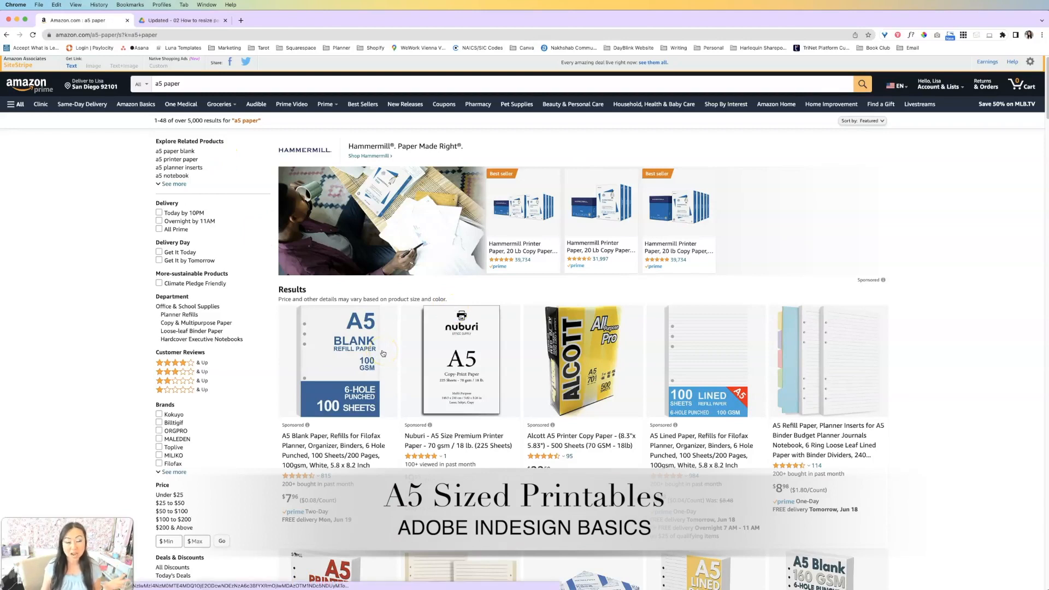
mouse_move(382, 353)
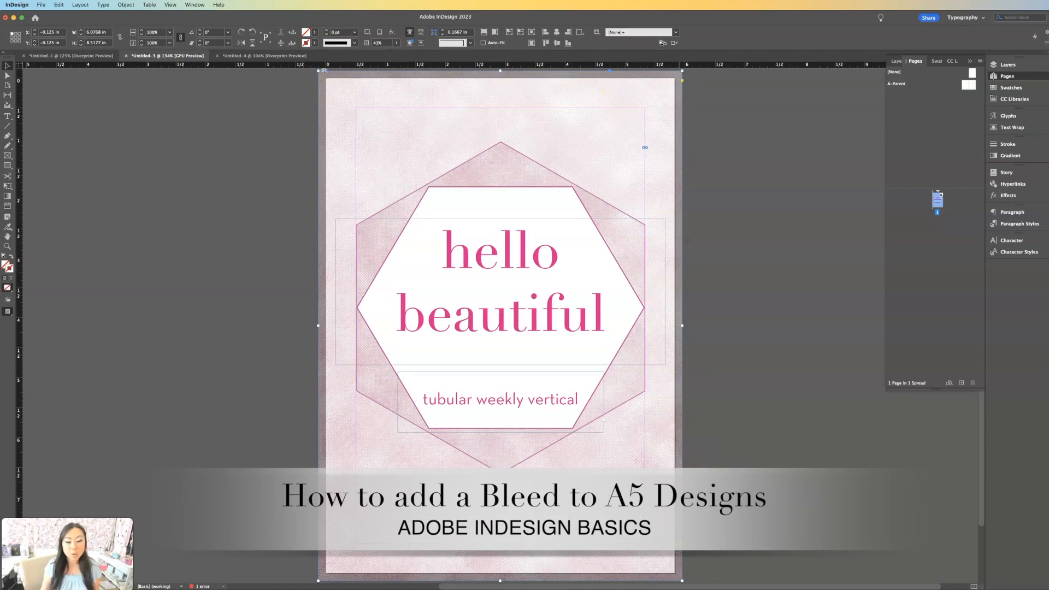
- Set a 0.125 in bleed on all four sides in Document Setup
left_click(41, 5)
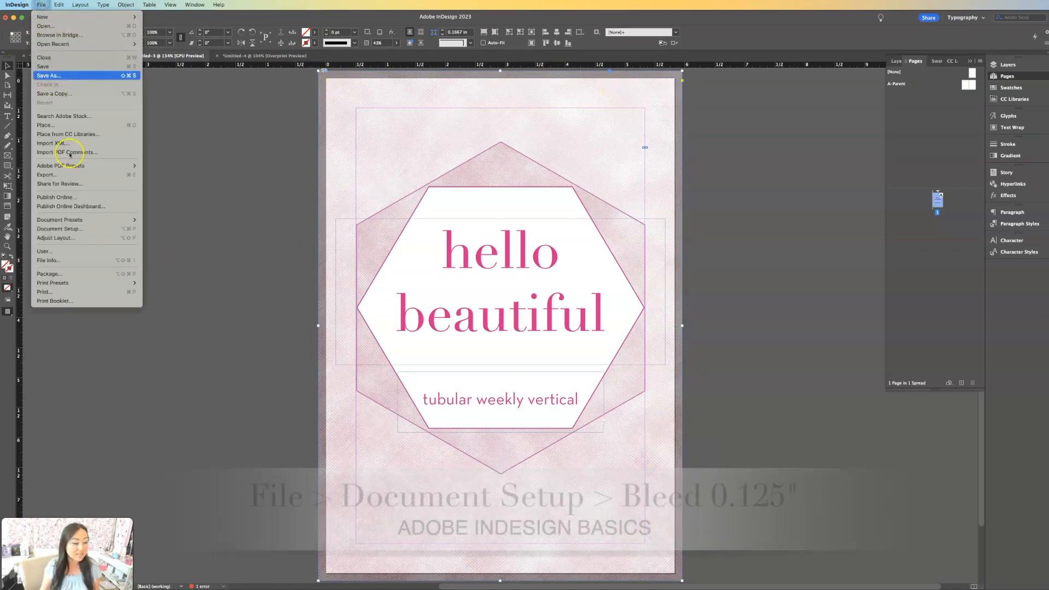
mouse_move(59, 228)
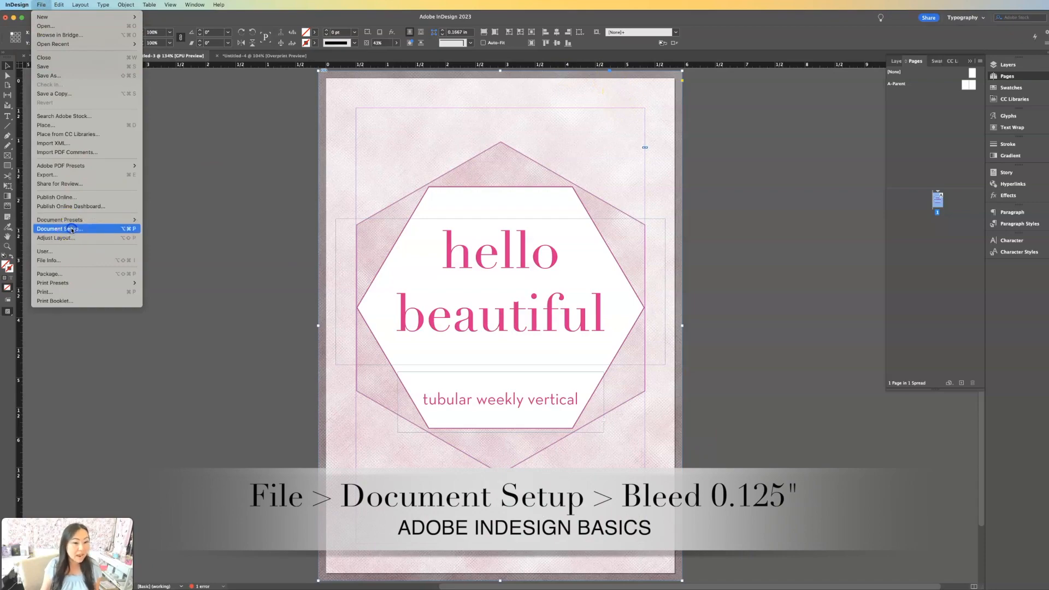
left_click(59, 229)
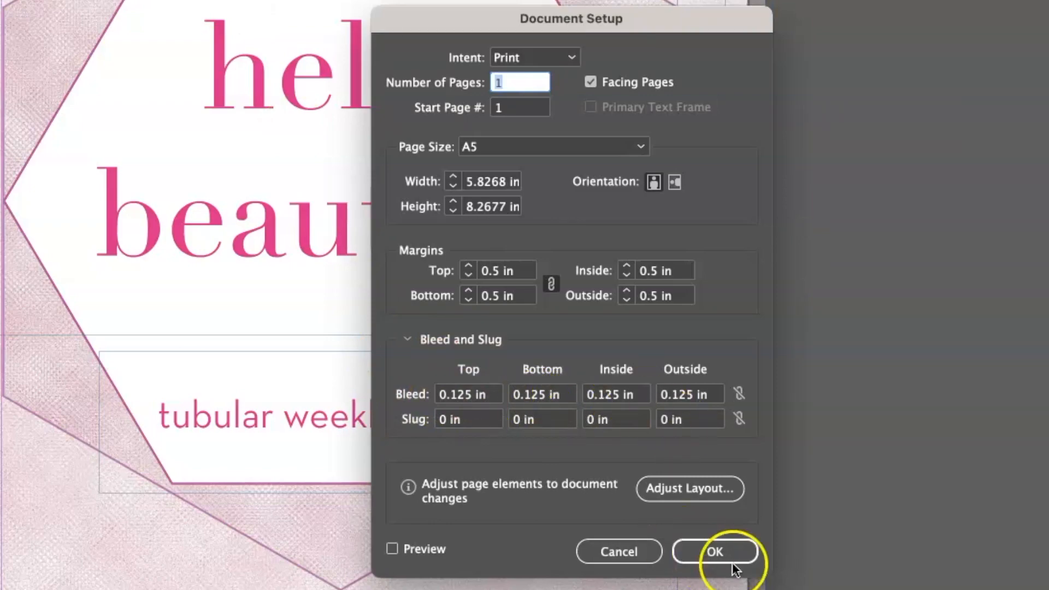
left_click(715, 552)
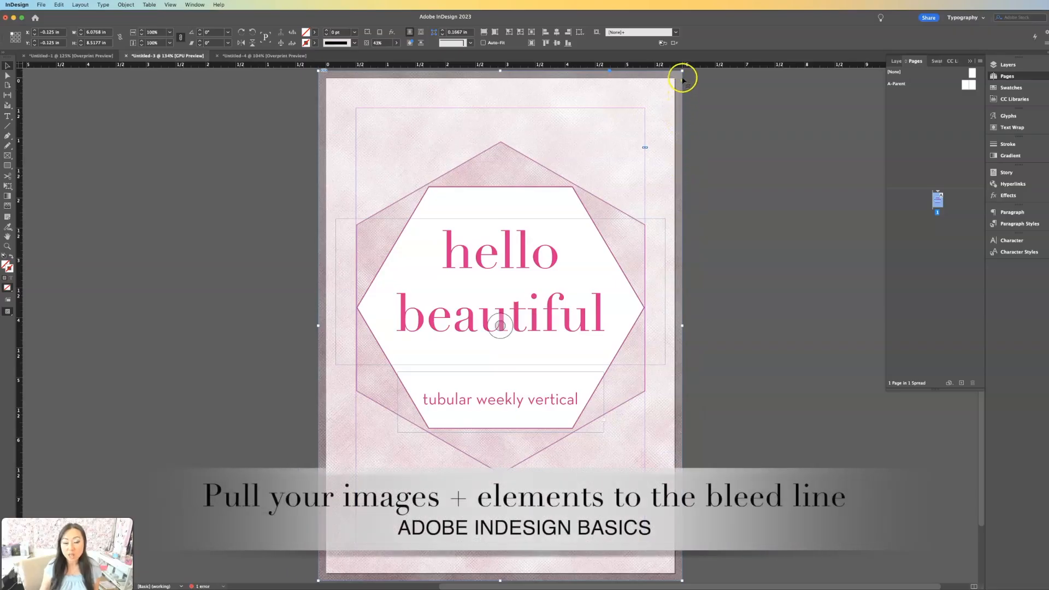
mouse_move(323, 77)
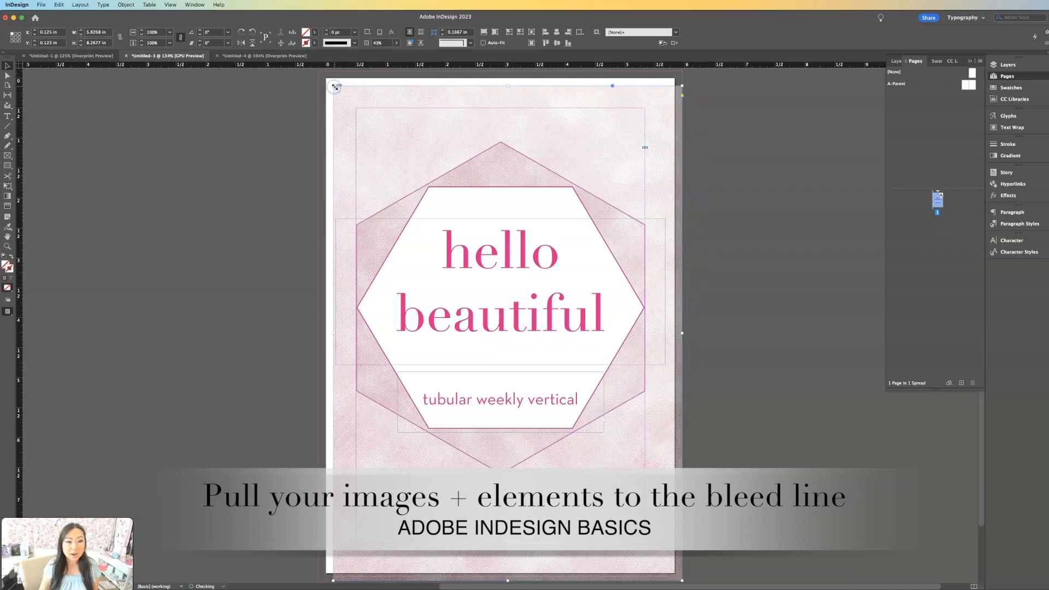
- Drag the pink background frame's top-left corner out to the red bleed guide
left_click_drag(335, 86, 319, 72)
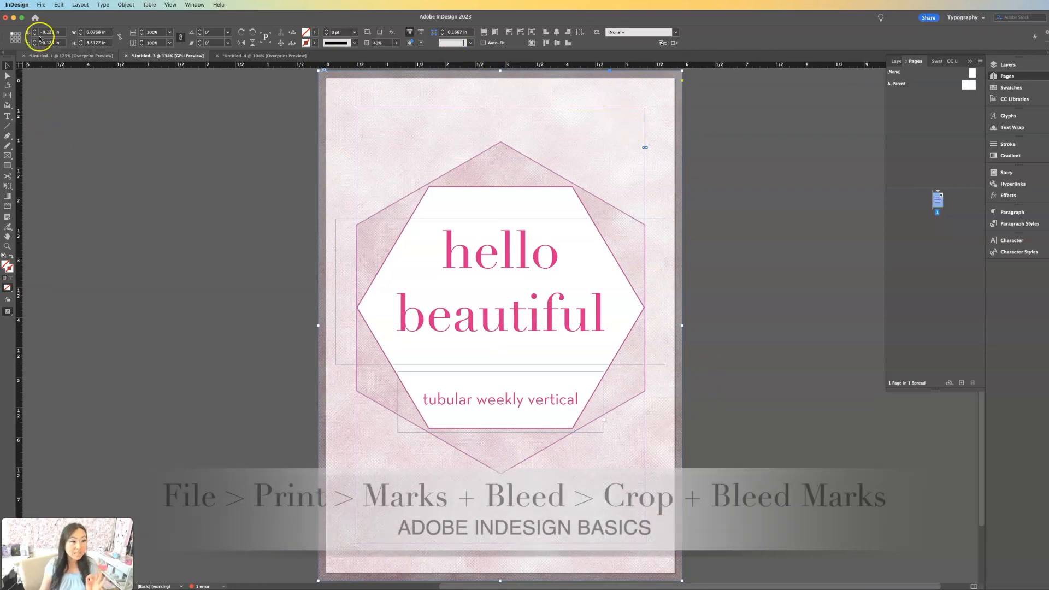
- Print with crop and bleed marks to a PostScript File printer and save
left_click(41, 5)
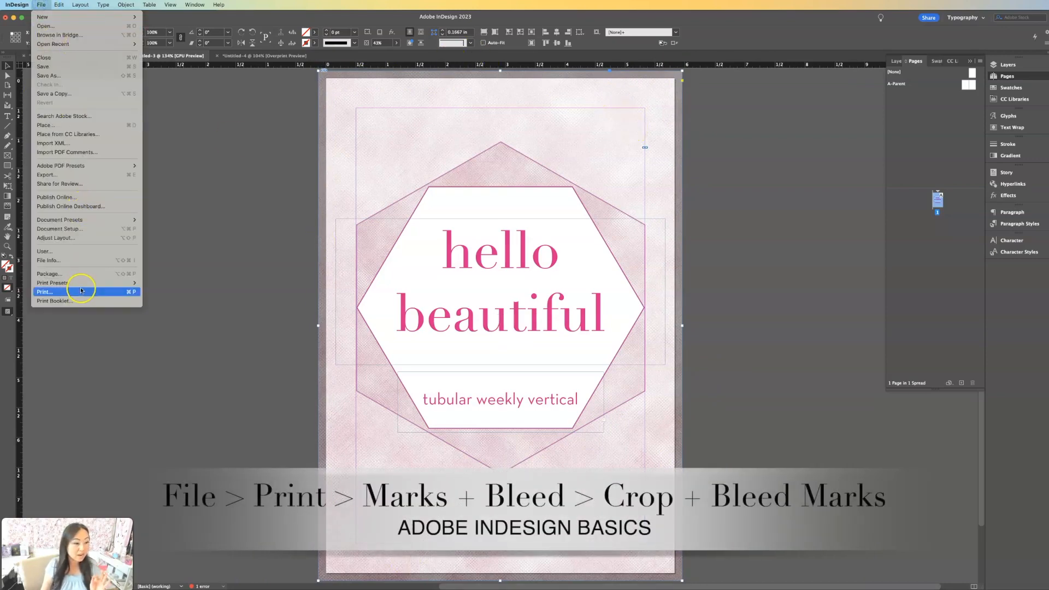
left_click(45, 291)
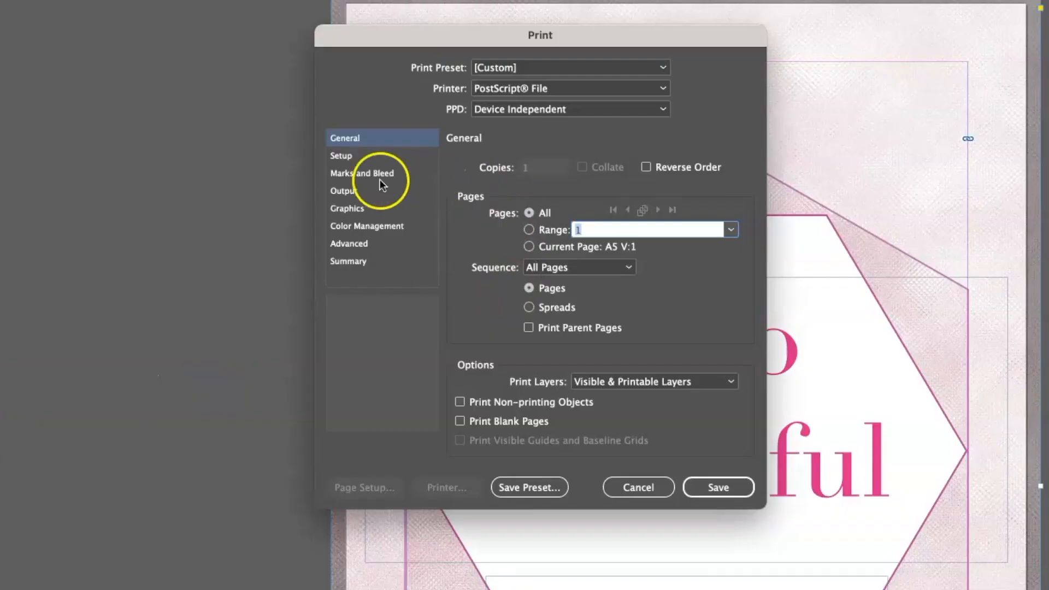
left_click(362, 173)
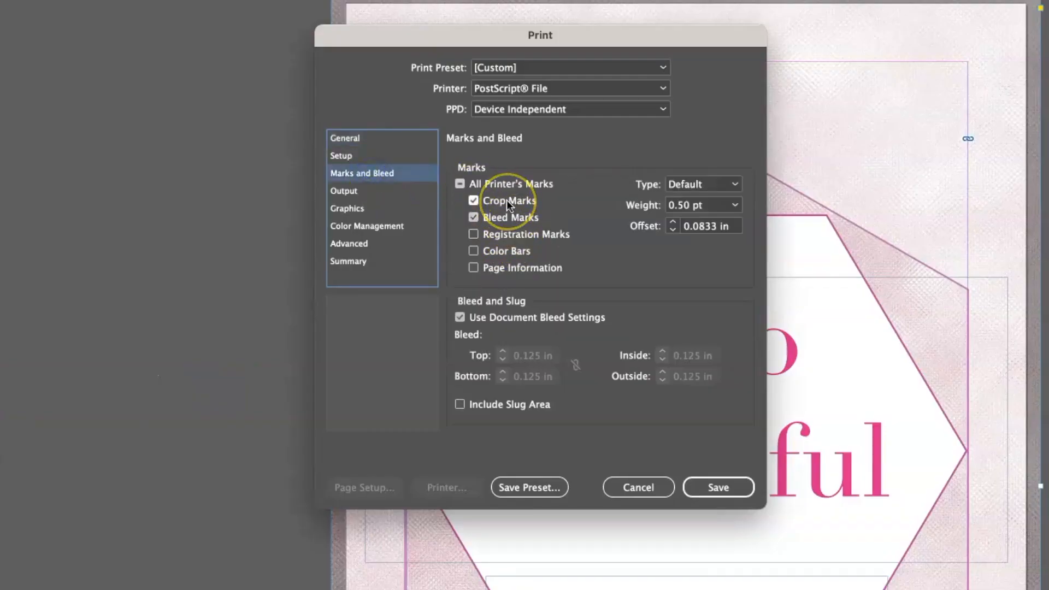
mouse_move(609, 405)
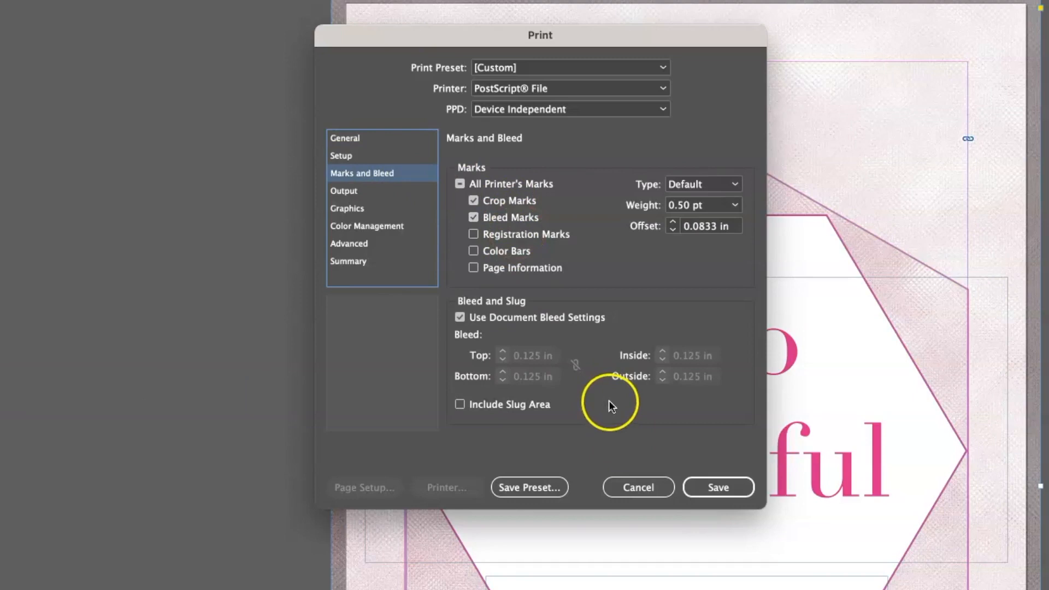
mouse_move(638, 487)
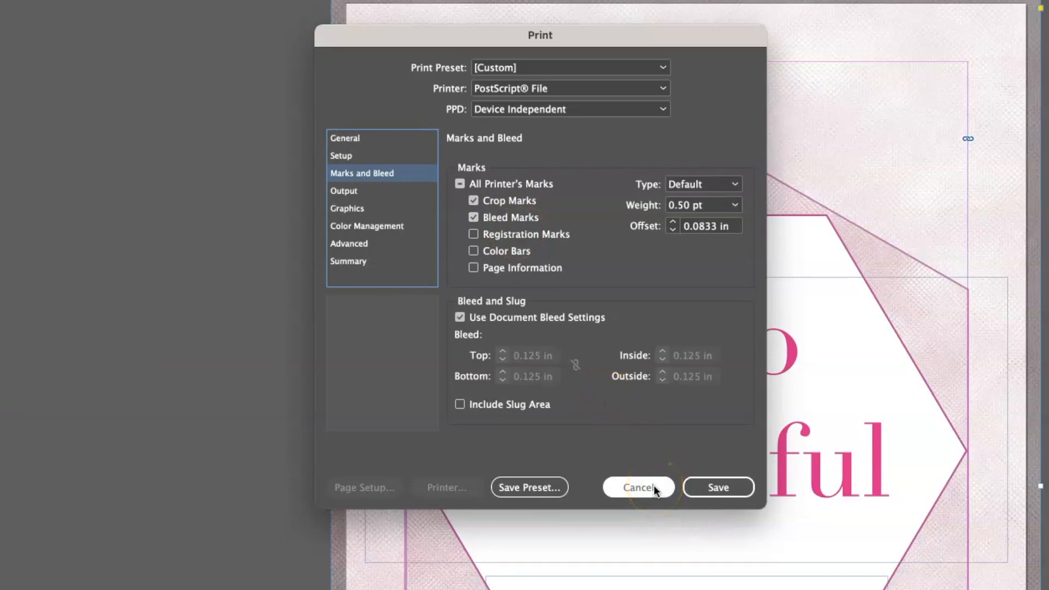
mouse_move(480, 394)
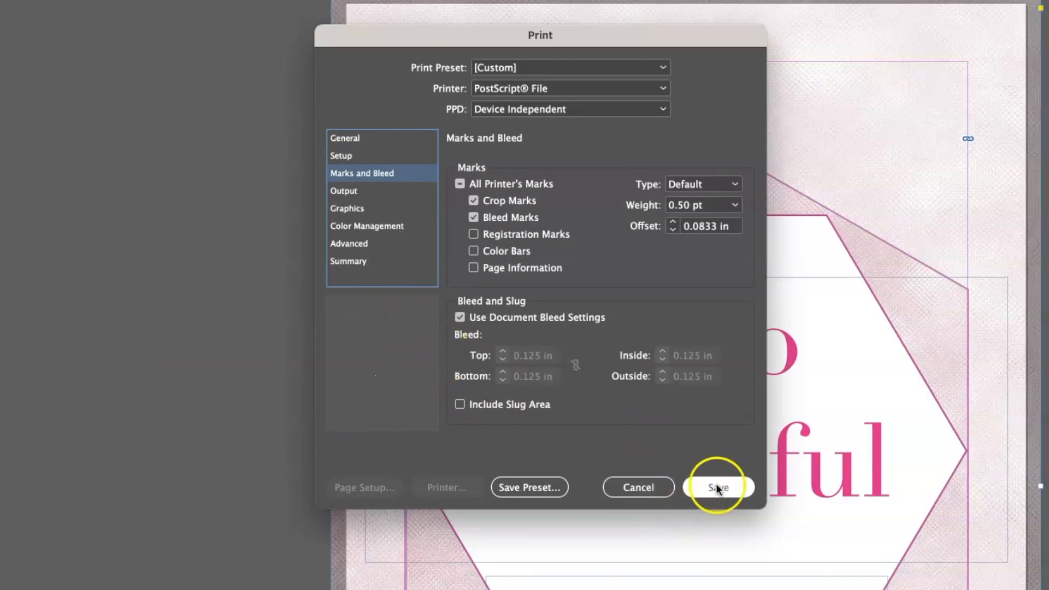
left_click(661, 88)
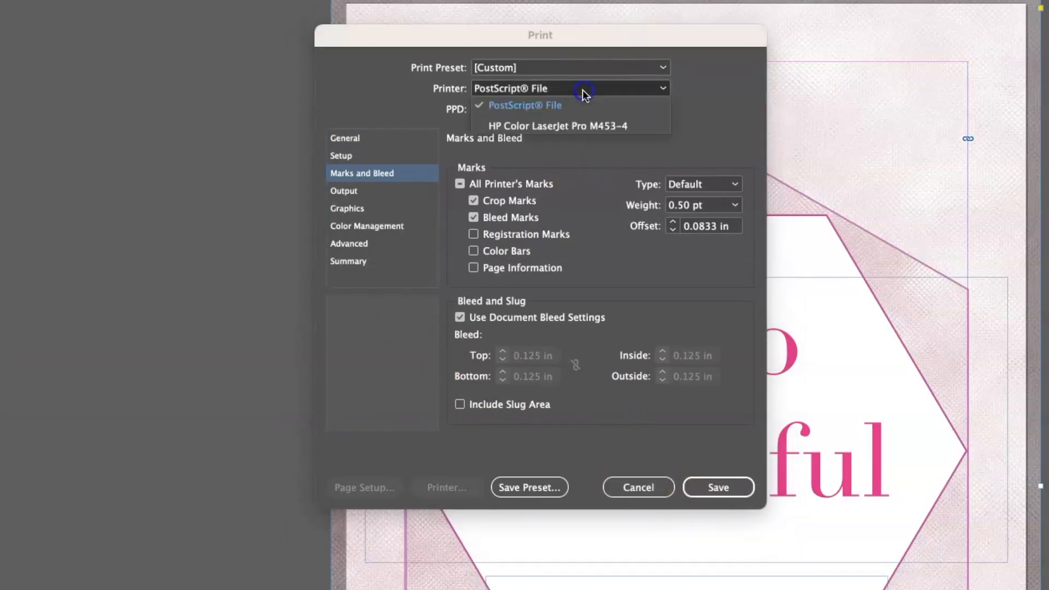
left_click(557, 125)
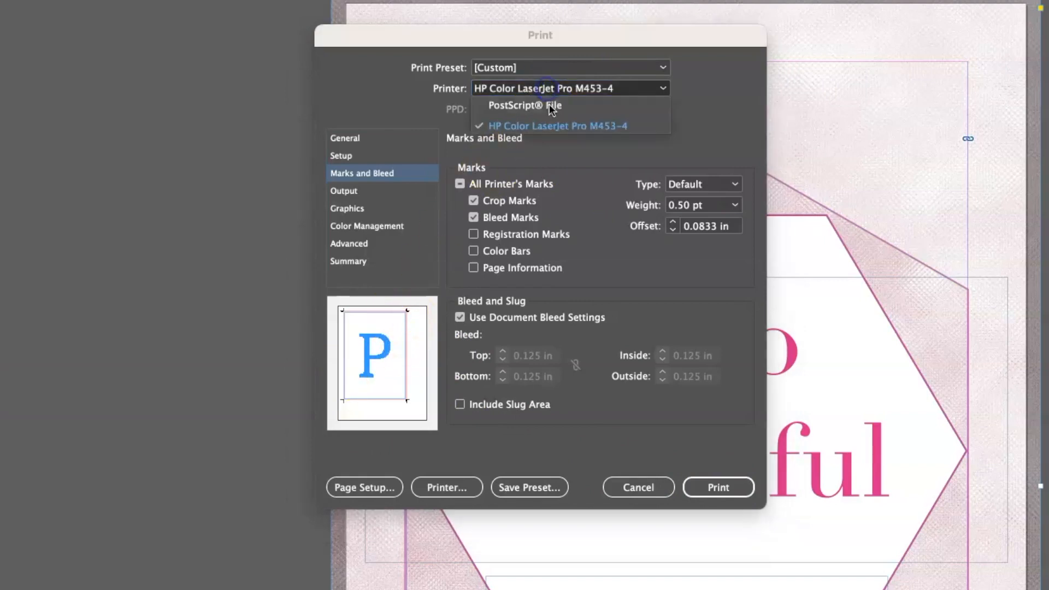
left_click(525, 105)
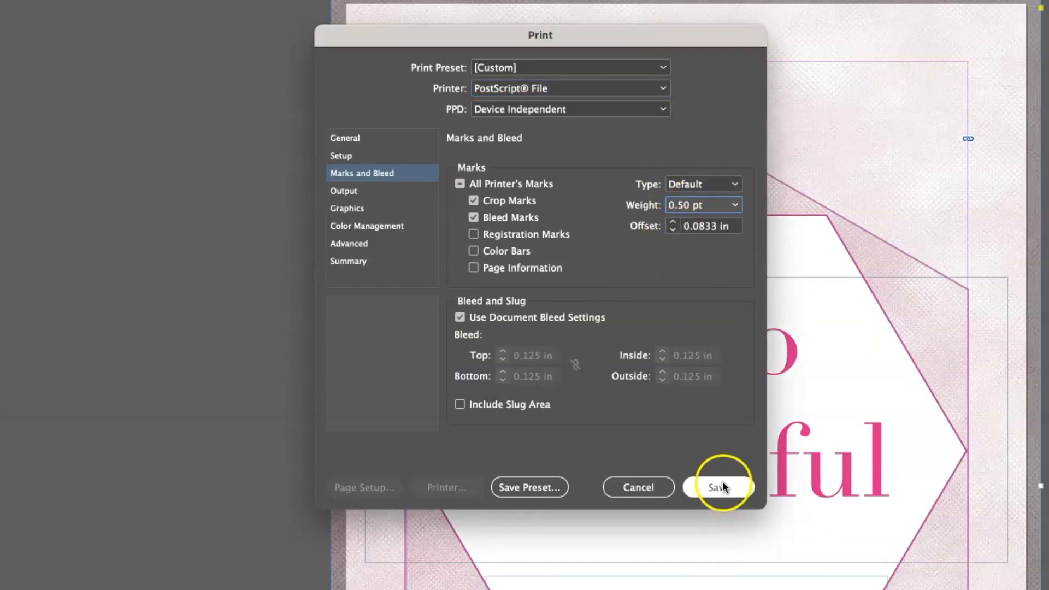
left_click(722, 487)
type("cut and")
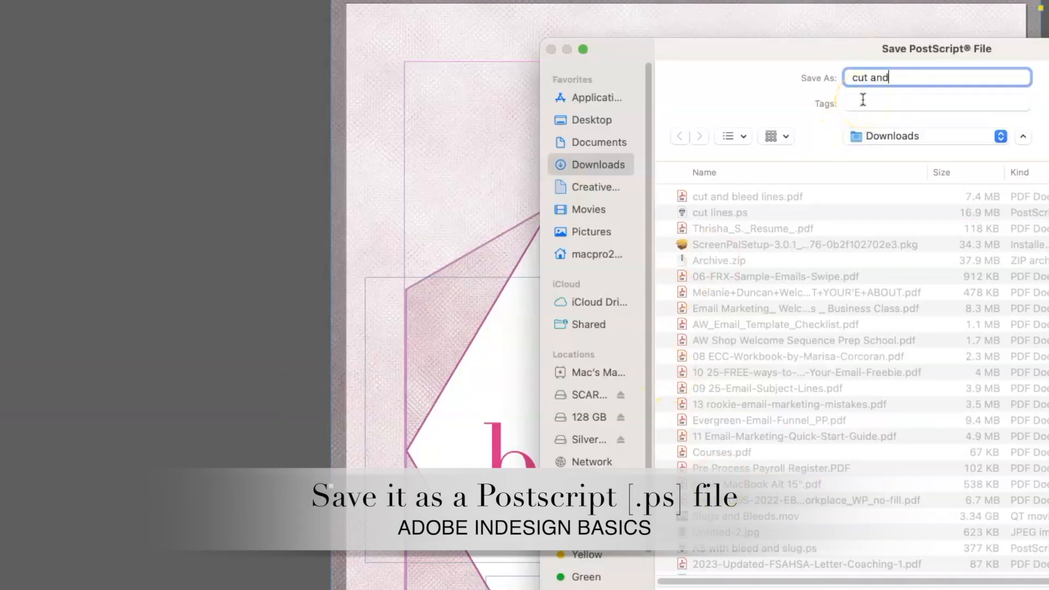
- Name the file 'cut and bleed lines as ps' and write the PostScript file
type("bleed lines a")
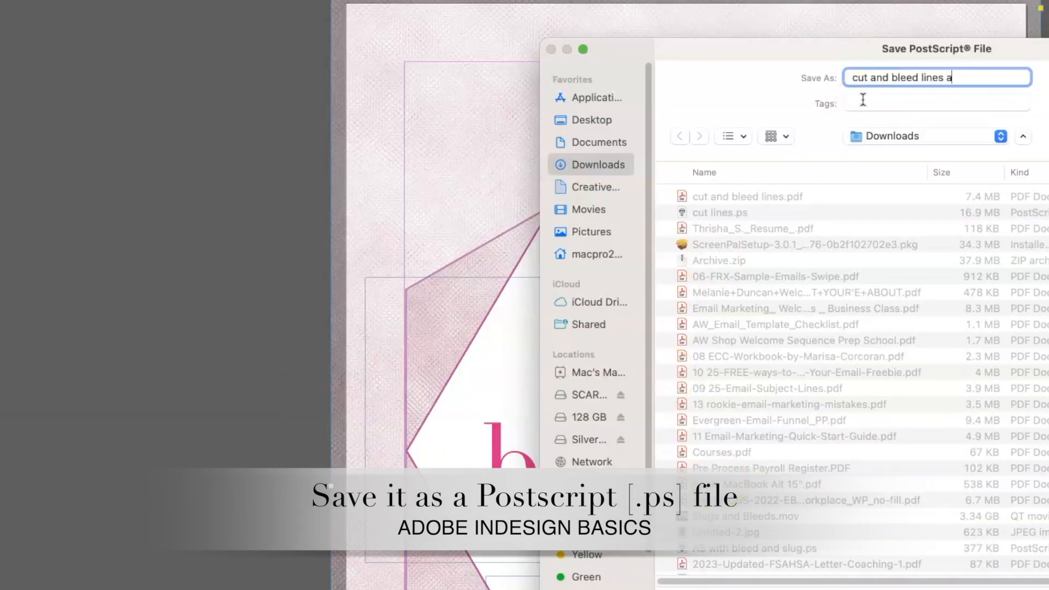
type("s ps")
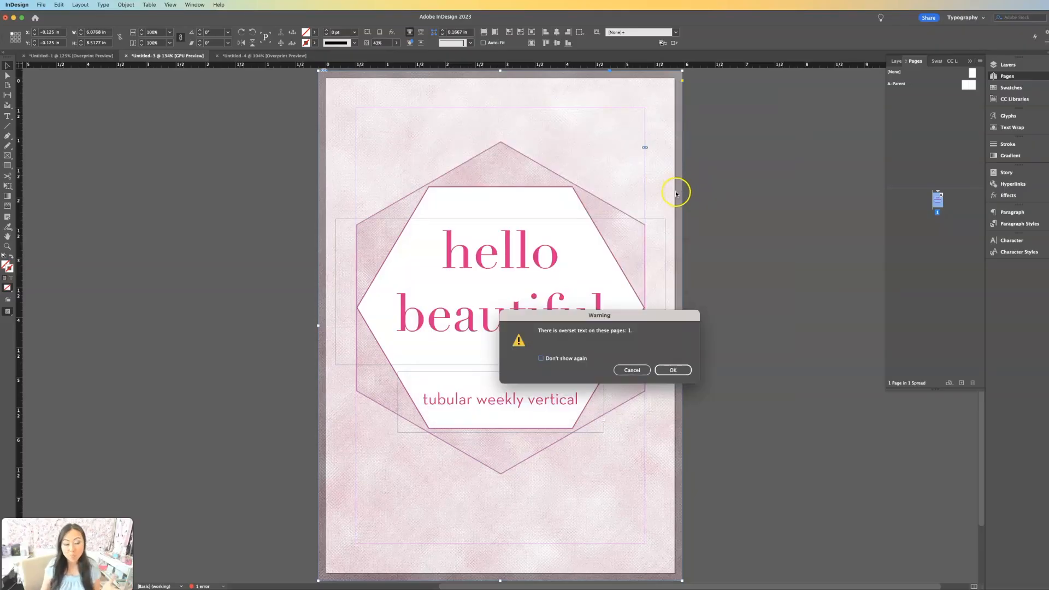
left_click(673, 371)
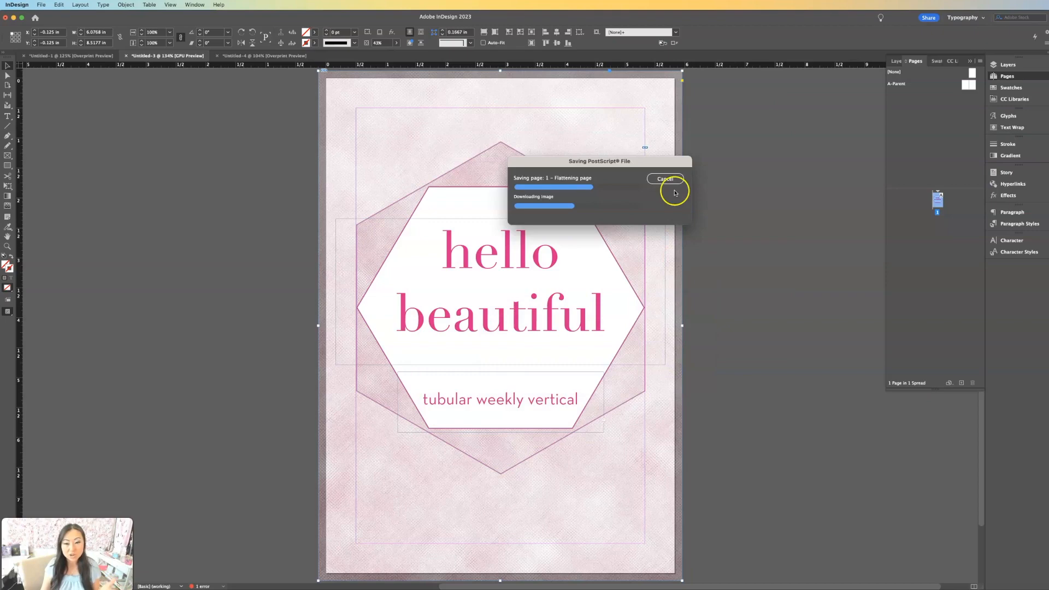
mouse_move(761, 268)
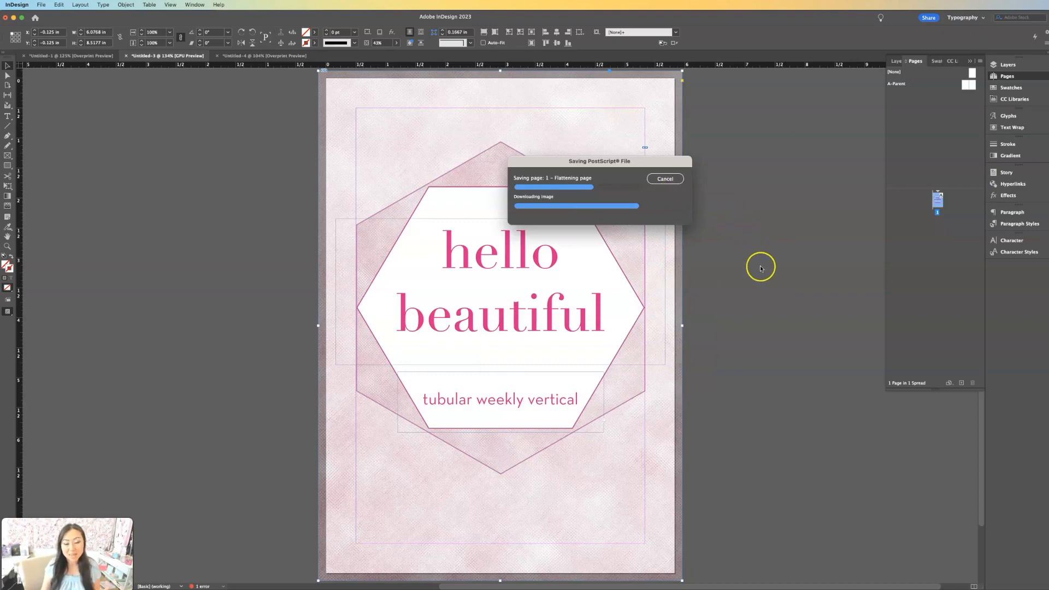
mouse_move(859, 559)
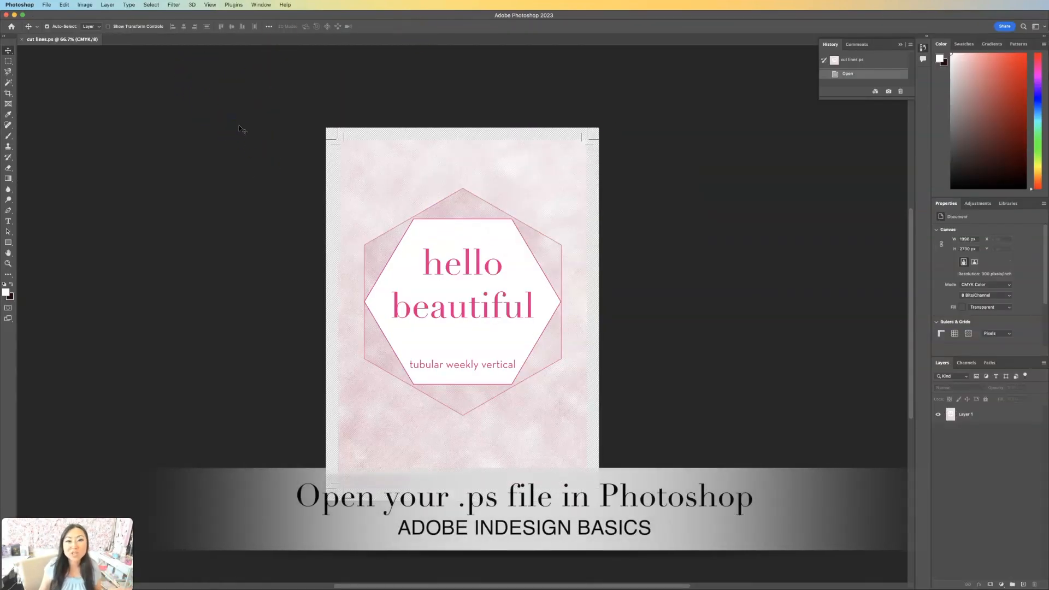
mouse_move(239, 107)
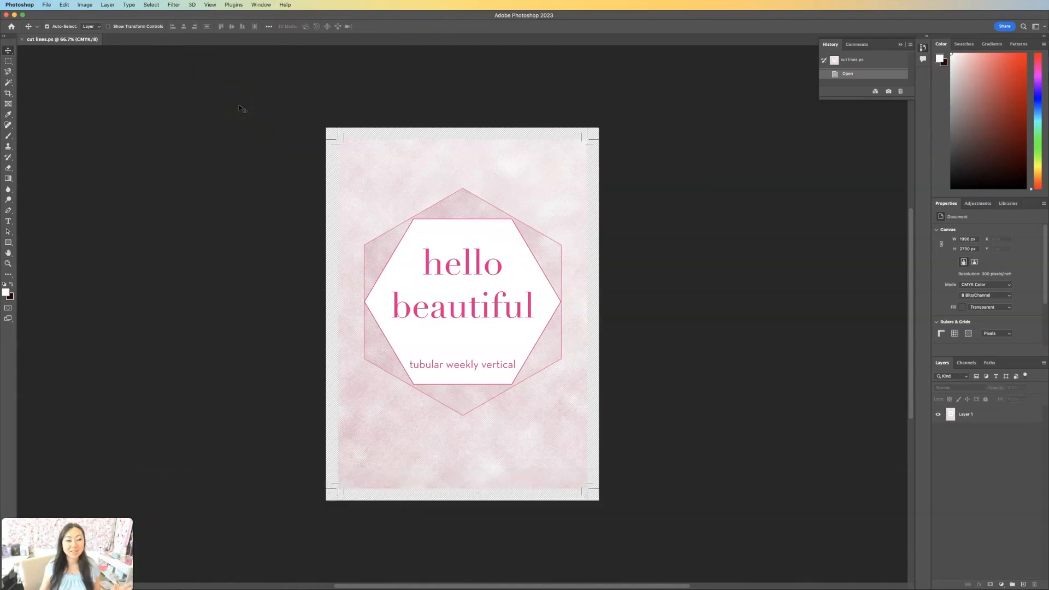
mouse_move(333, 147)
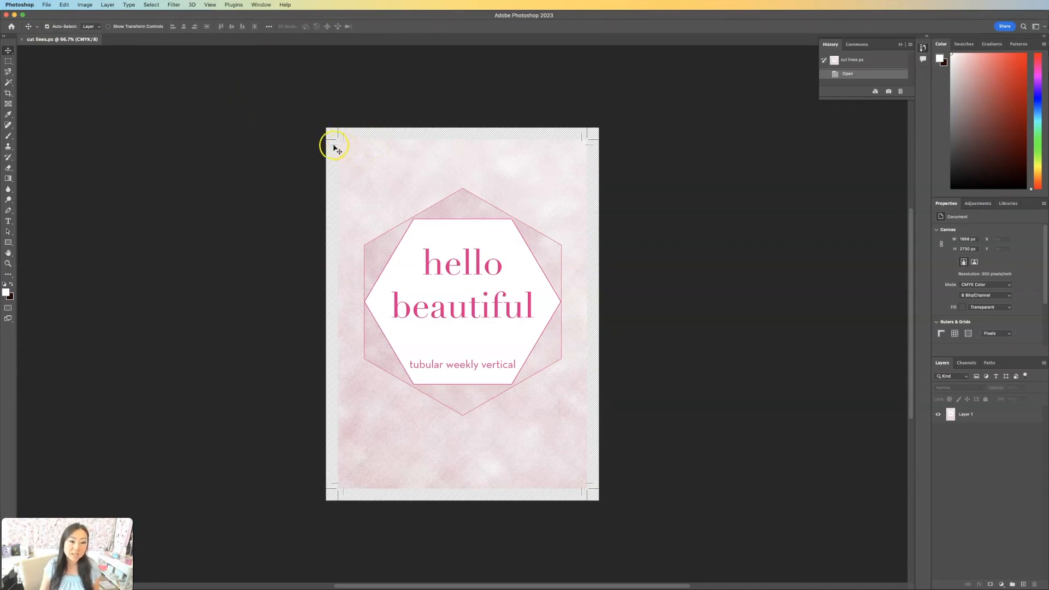
mouse_move(352, 149)
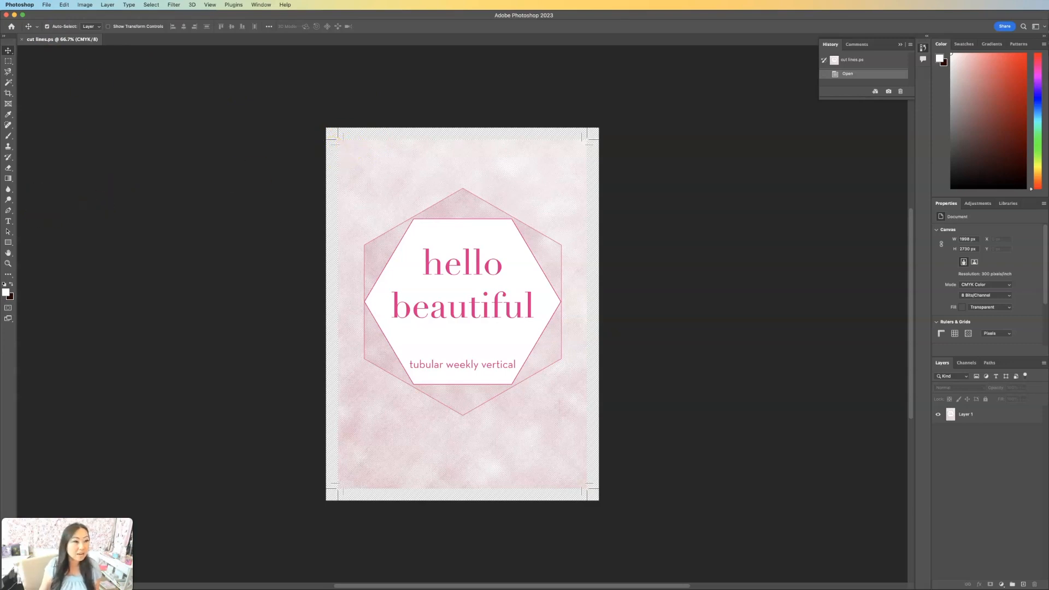
mouse_move(21, 423)
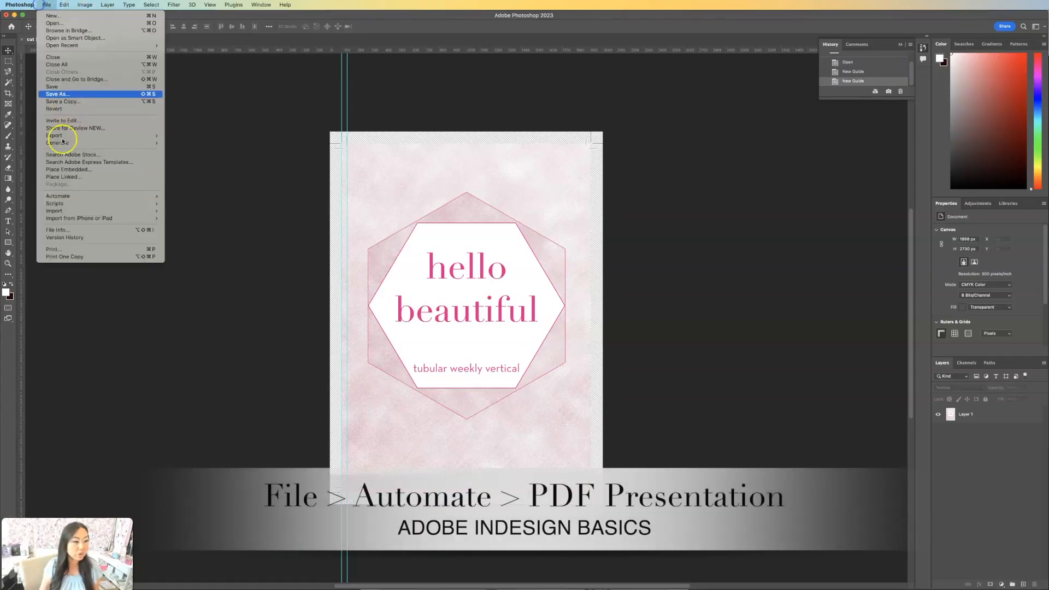
mouse_move(66, 229)
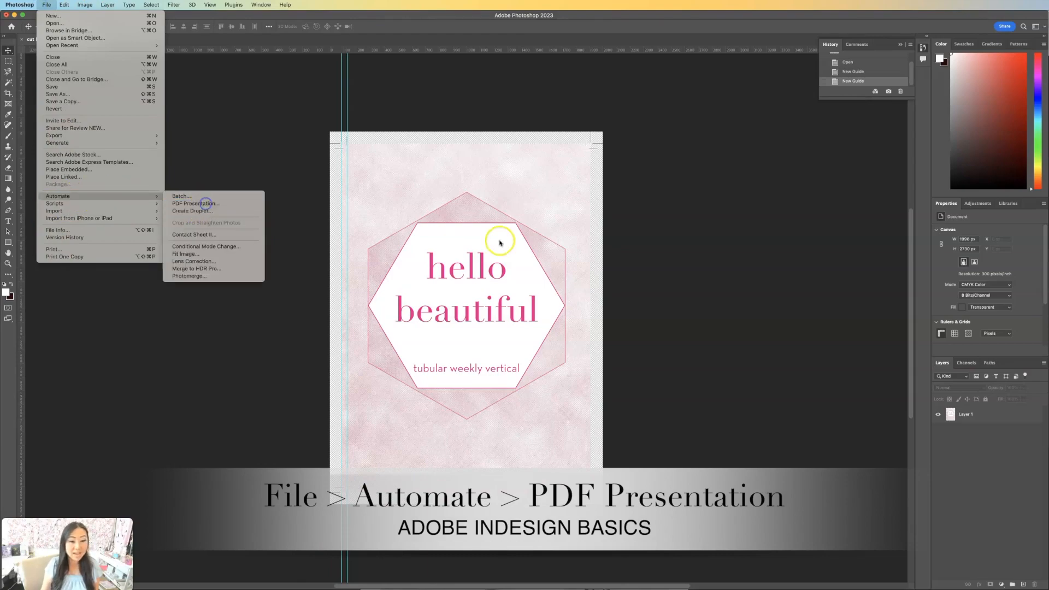
- Build a PDF Presentation from the open cut lines.ps image and save it
left_click(194, 202)
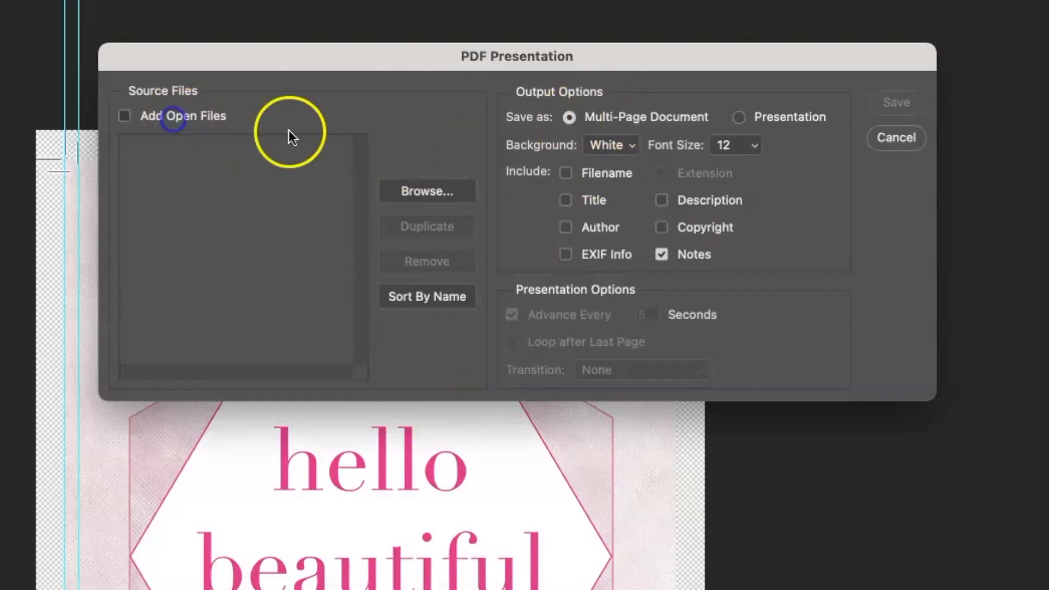
left_click(124, 116)
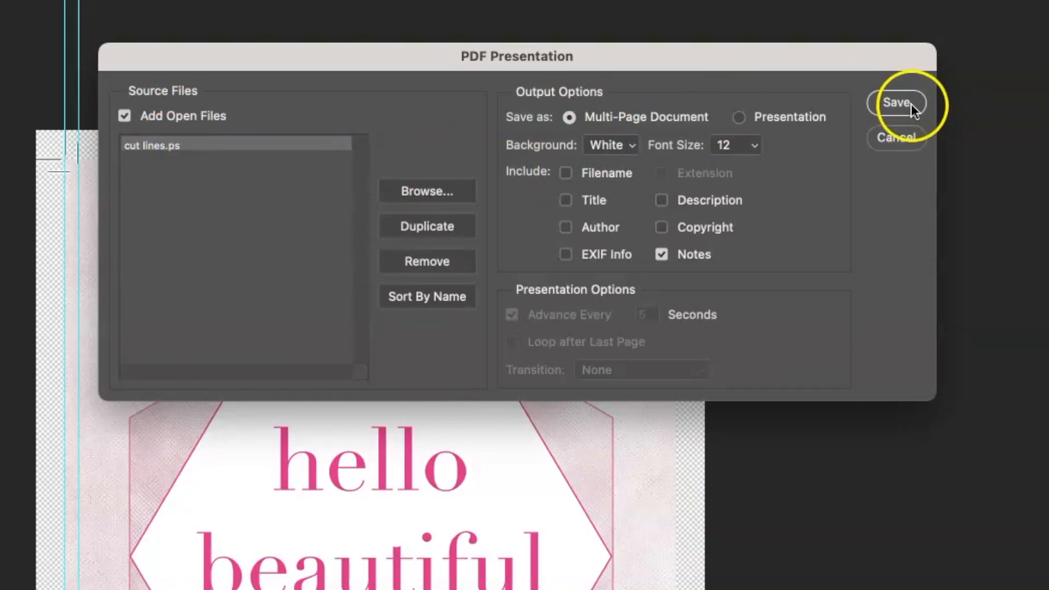
left_click(895, 103)
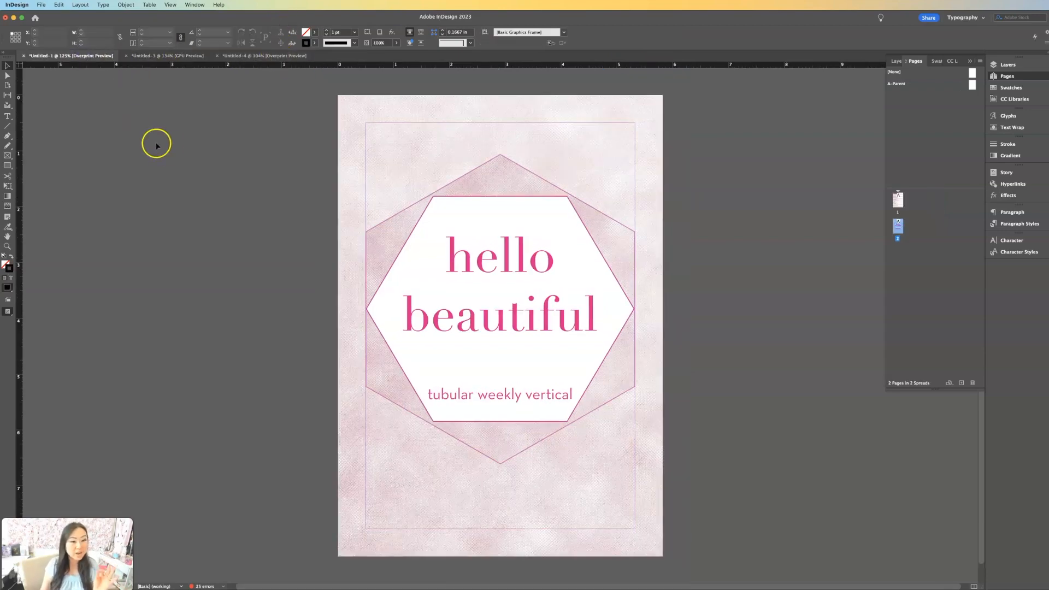
- Review the A5 page size in Document Setup, then switch to the Untitled-4 Letter document
left_click(41, 5)
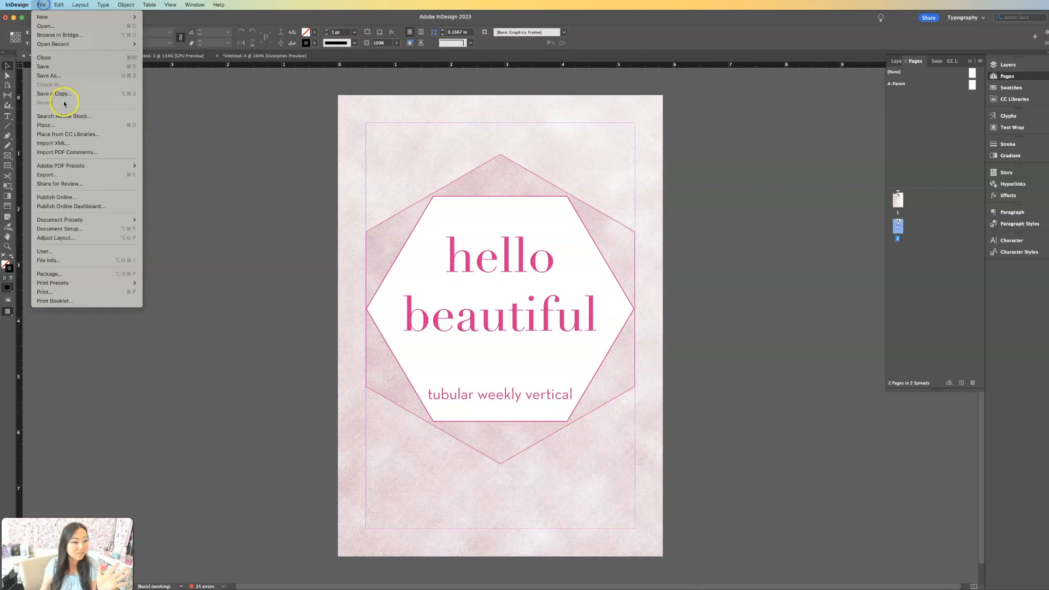
mouse_move(74, 229)
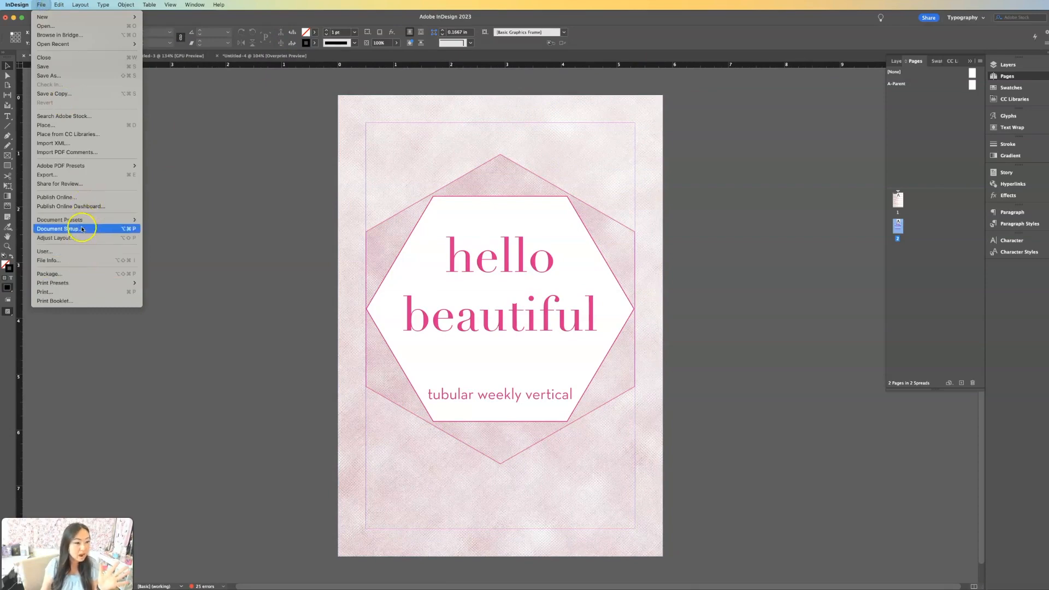
left_click(59, 228)
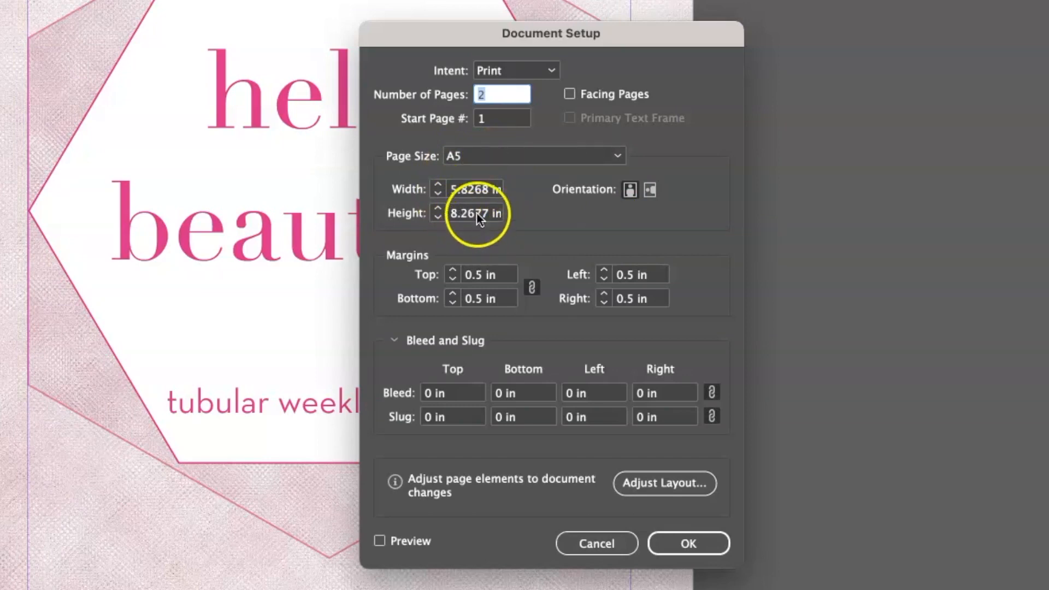
left_click(688, 543)
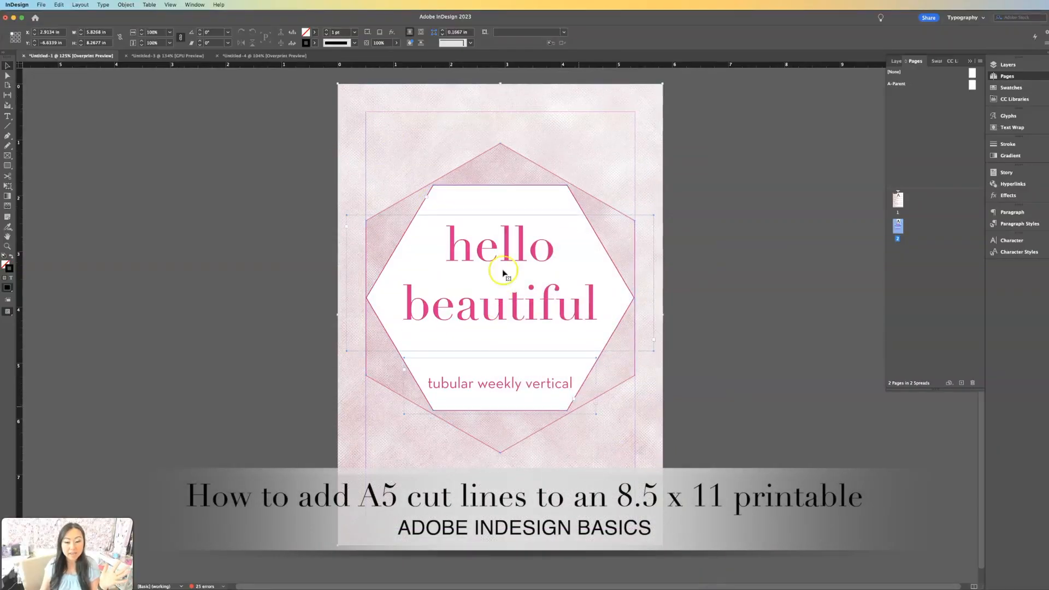
left_click(261, 56)
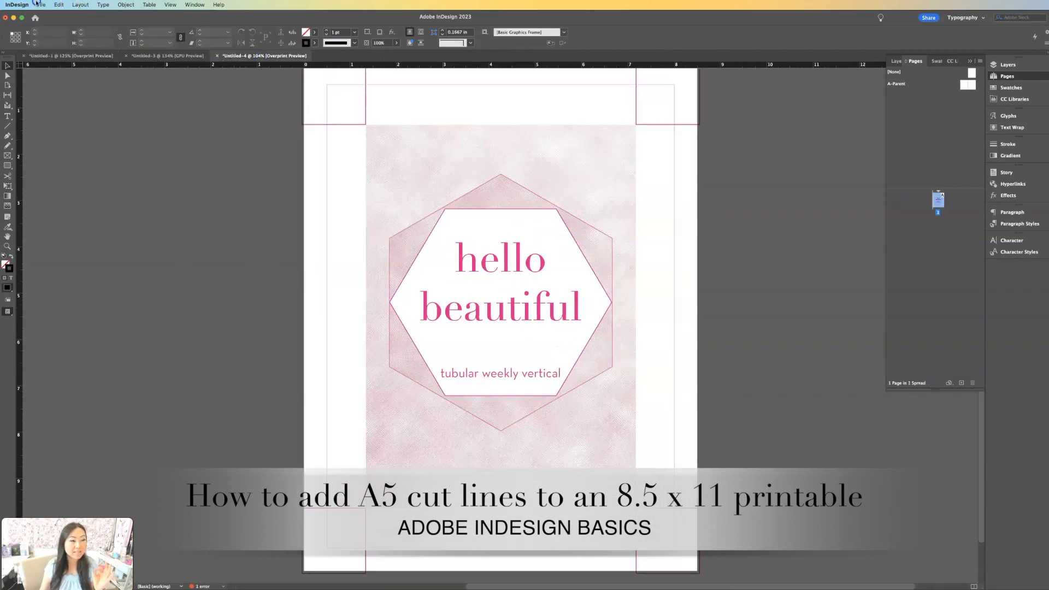
left_click(41, 5)
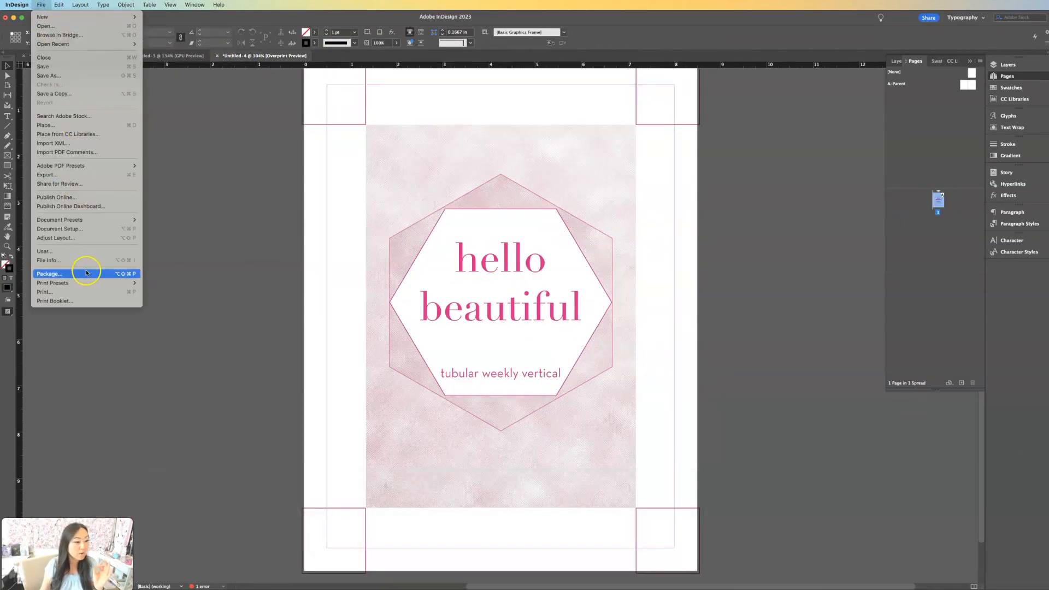
left_click(59, 228)
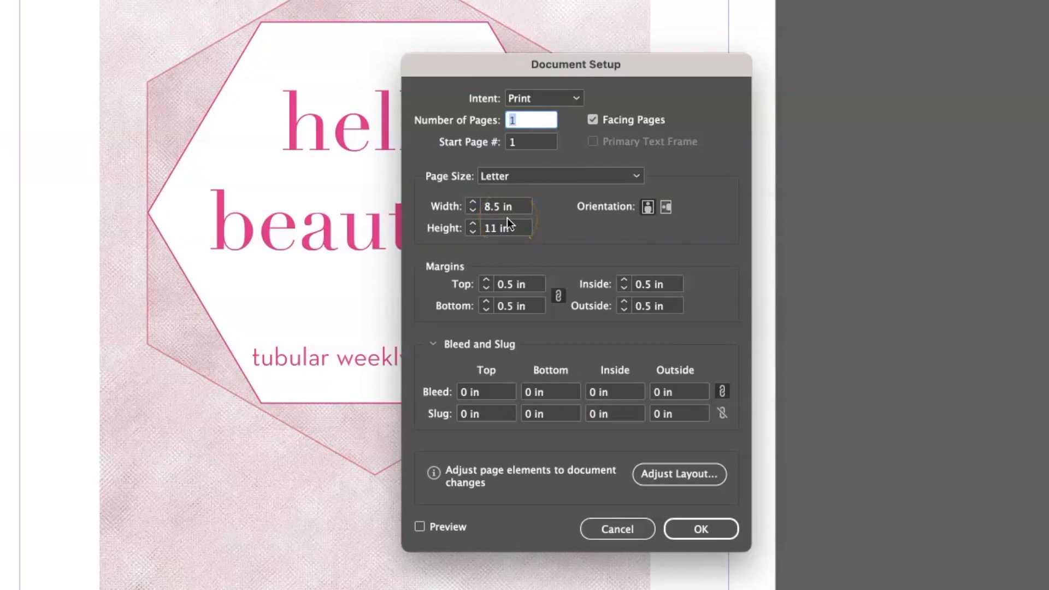
mouse_move(649, 519)
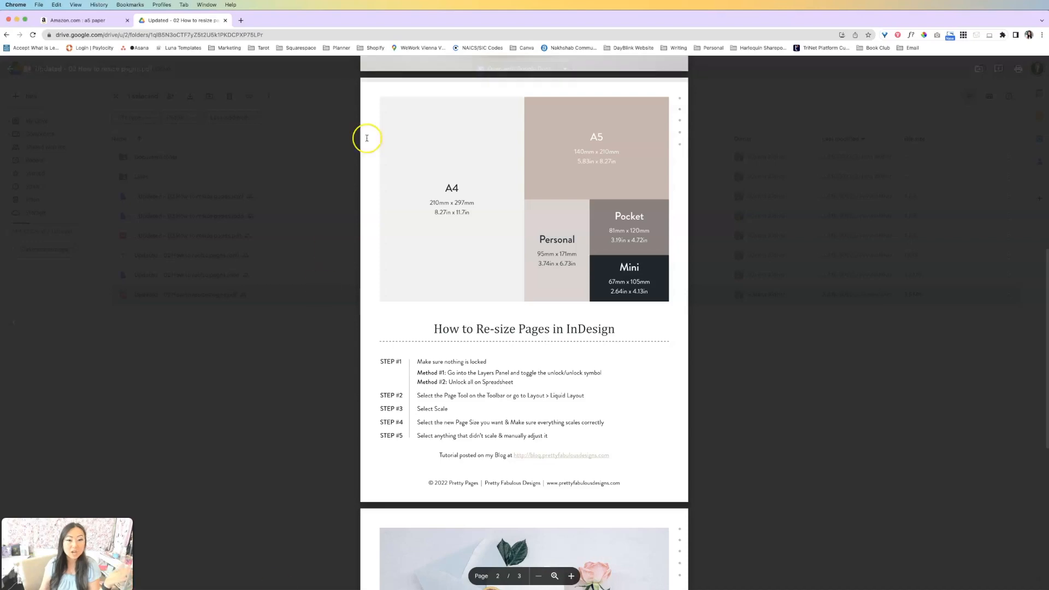
left_click(80, 21)
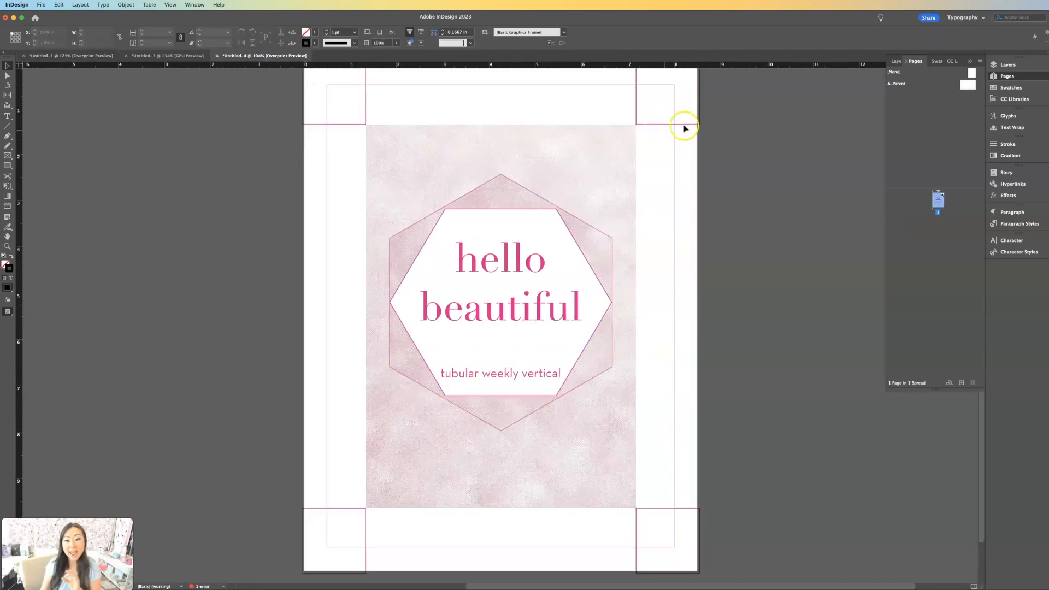
mouse_move(684, 127)
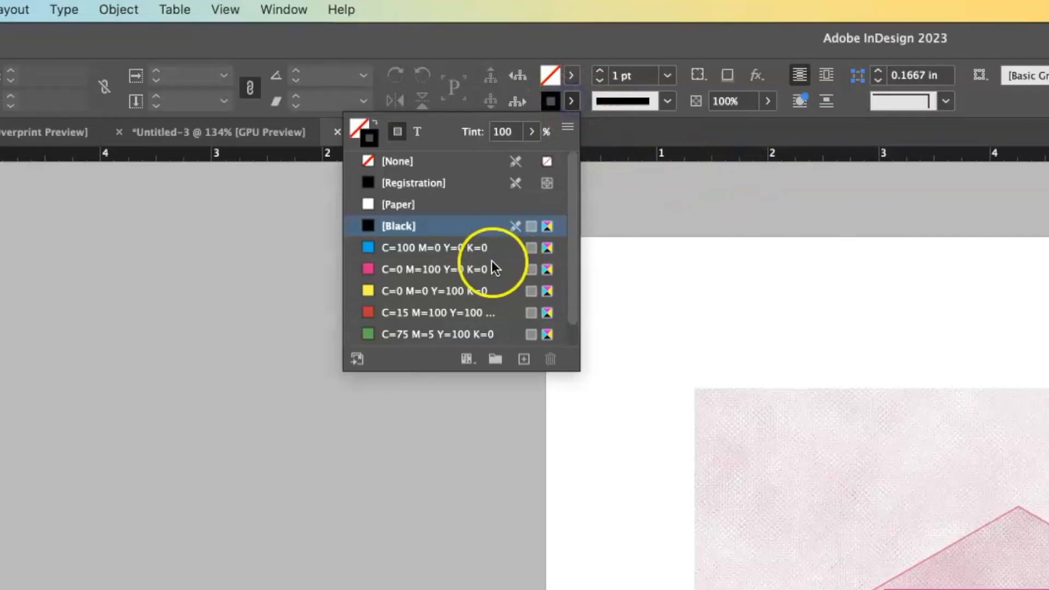
mouse_move(454, 275)
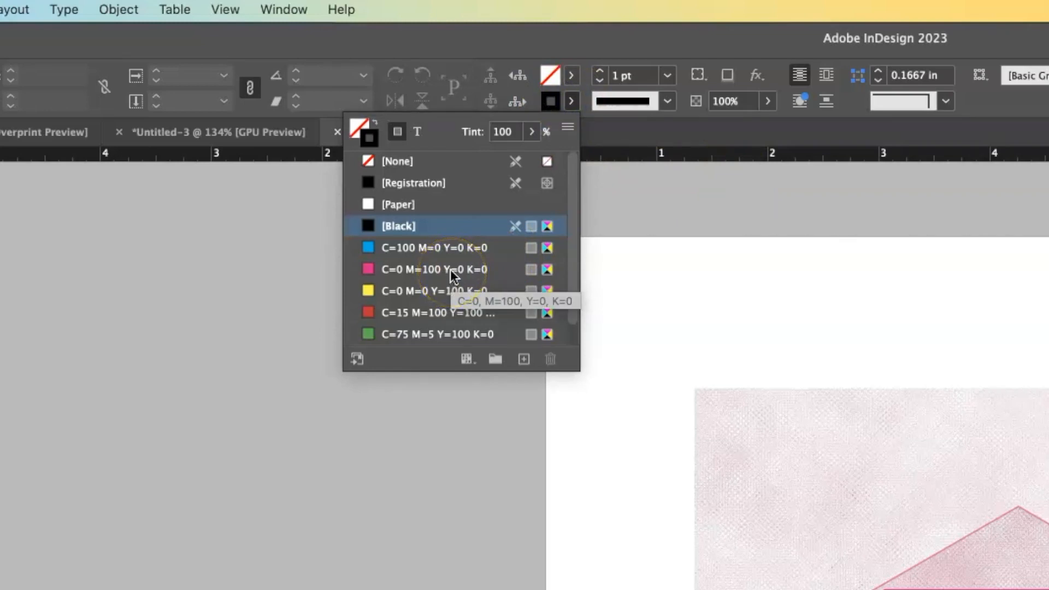
- Set the stroke swatch to magenta C=0 M=100 Y=0 K=0
left_click(433, 269)
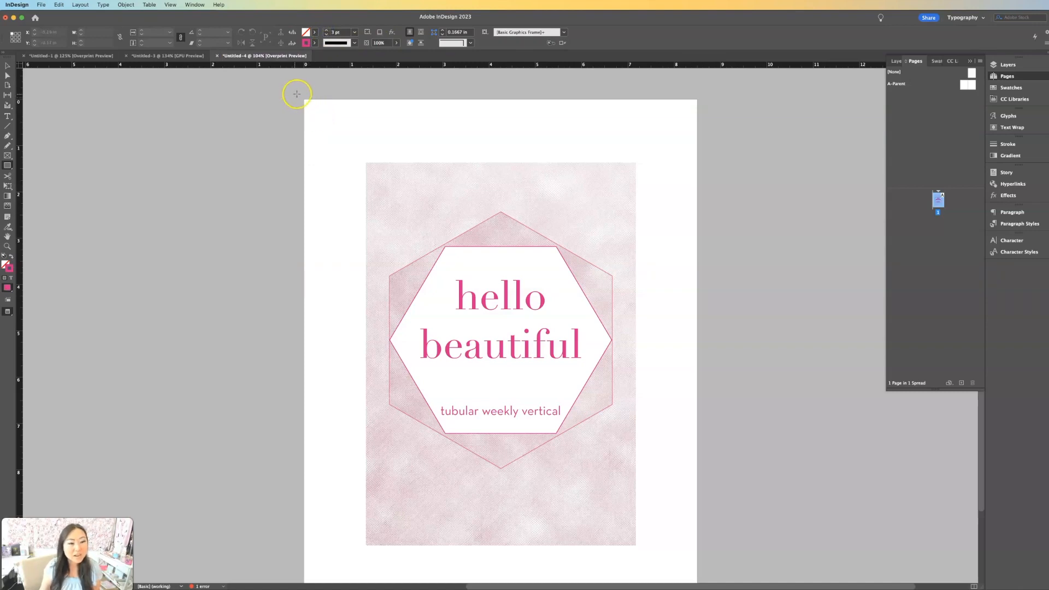
mouse_move(303, 99)
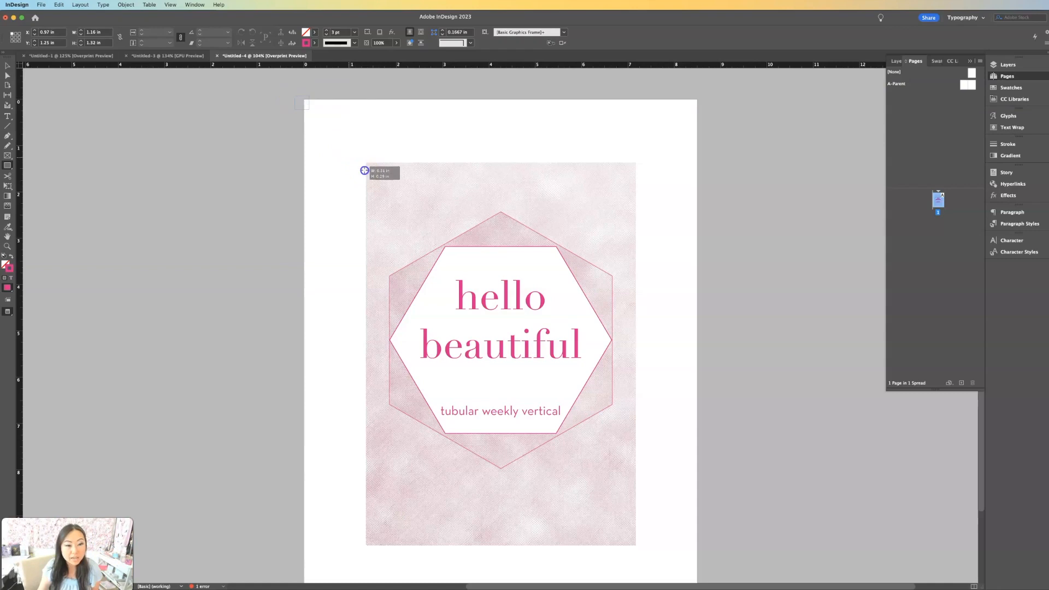
- Draw a rectangle from the page's top-left corner to the artwork's top-left corner
left_click_drag(364, 170, 364, 164)
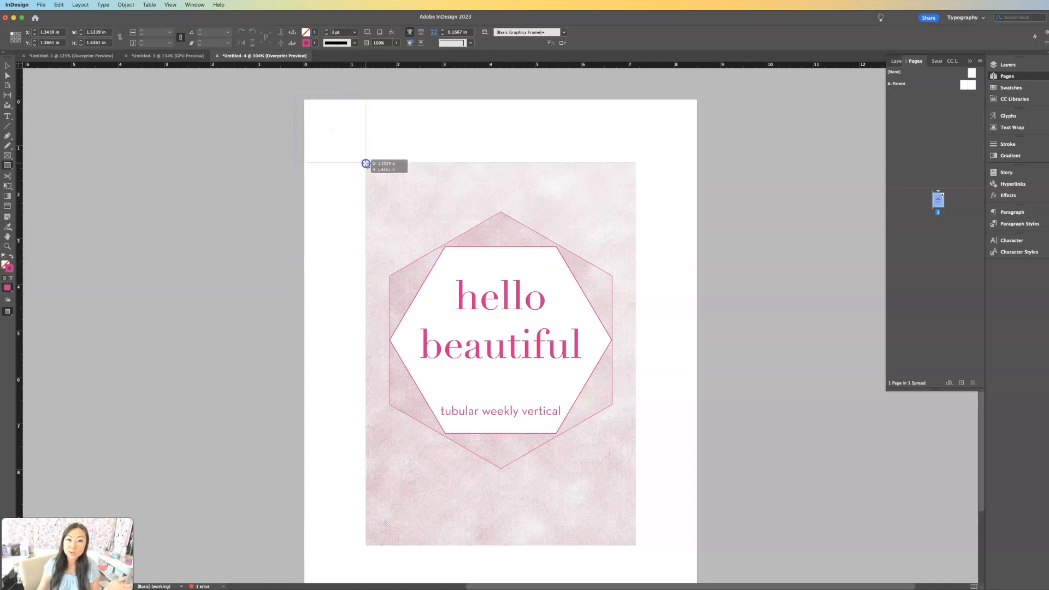
mouse_move(366, 164)
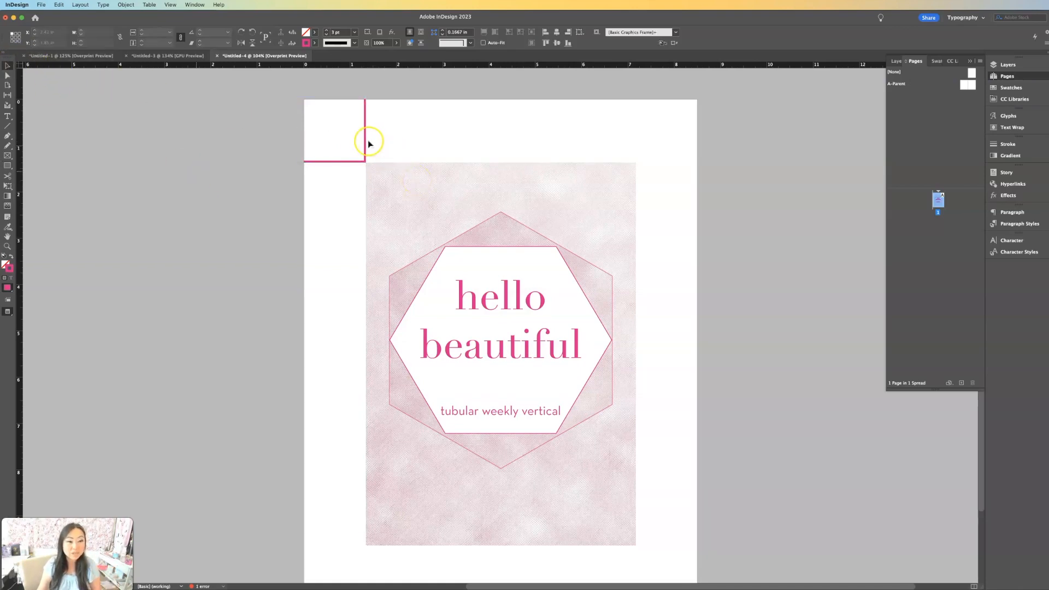
- Select the top-left corner box, then return to the page-size reference PDF
left_click(333, 129)
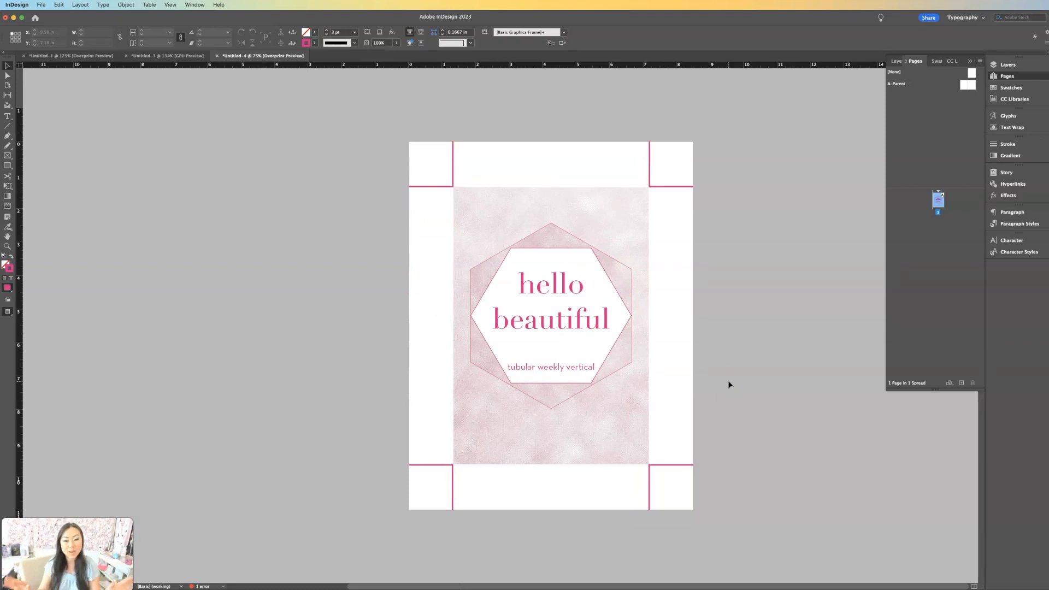
left_click(181, 20)
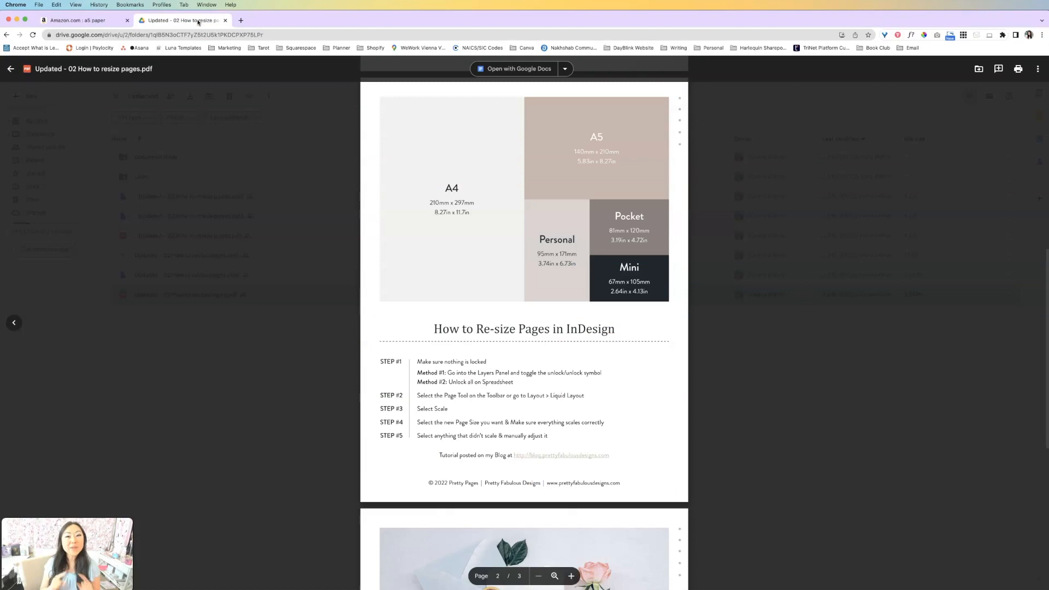